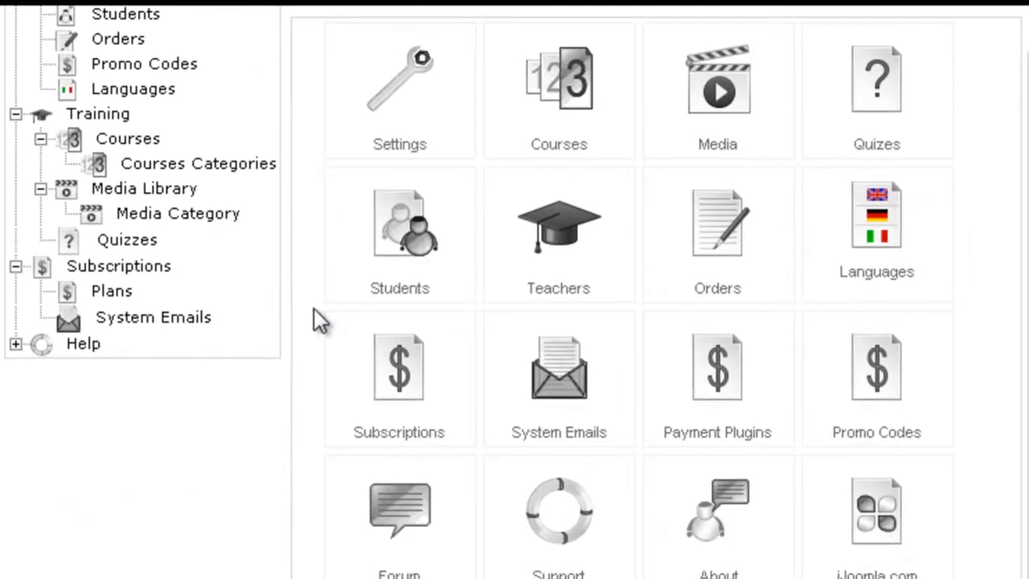
mouse_move(145, 253)
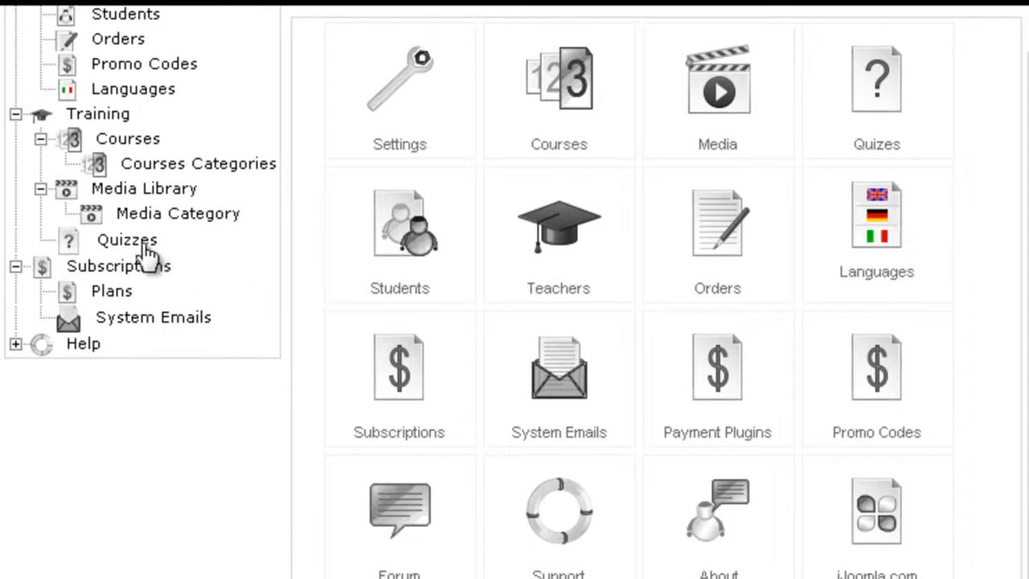
mouse_move(127, 240)
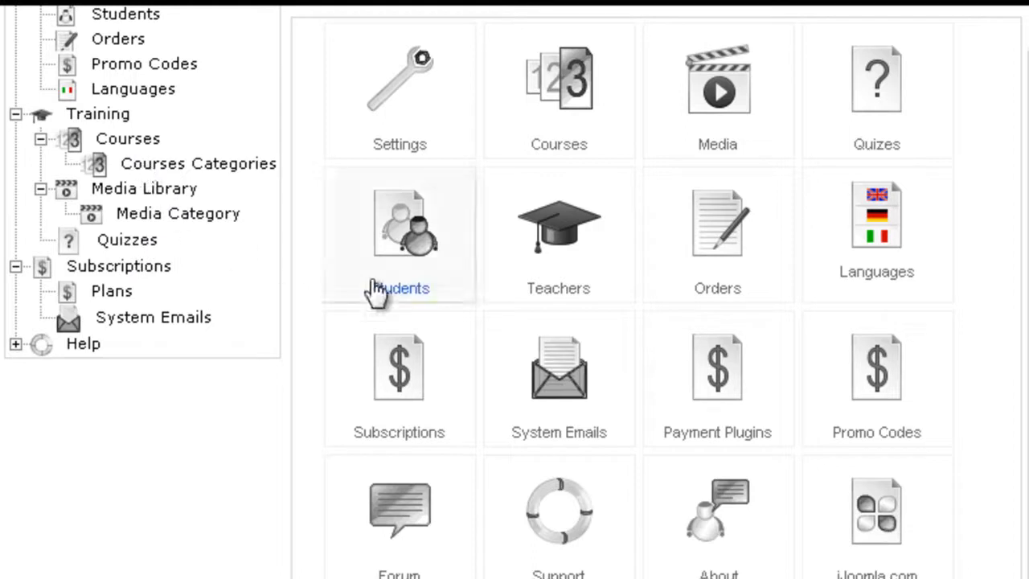
mouse_move(864, 120)
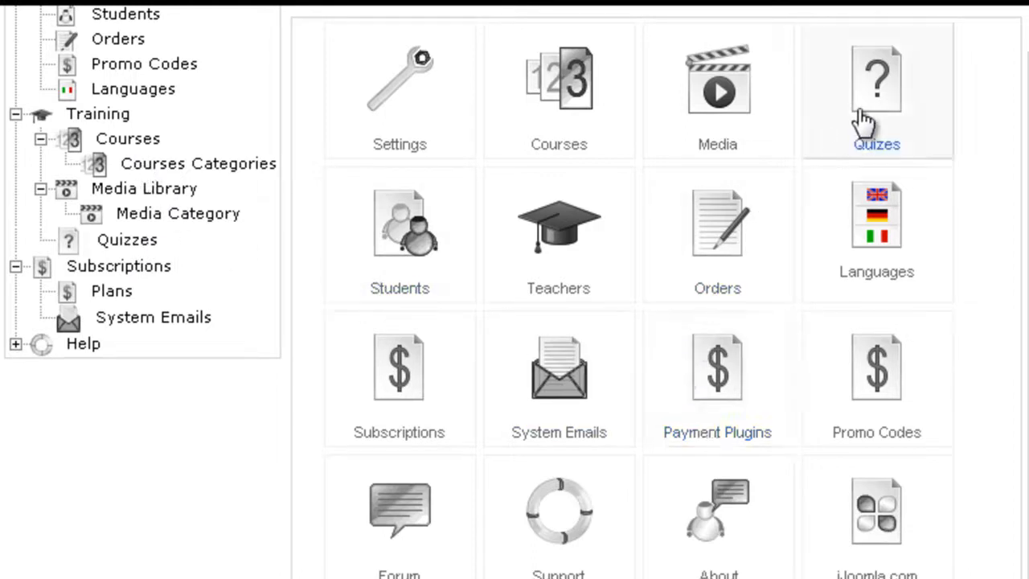
Step: Bring up the quiz manager listing the existing quizzes
click(875, 88)
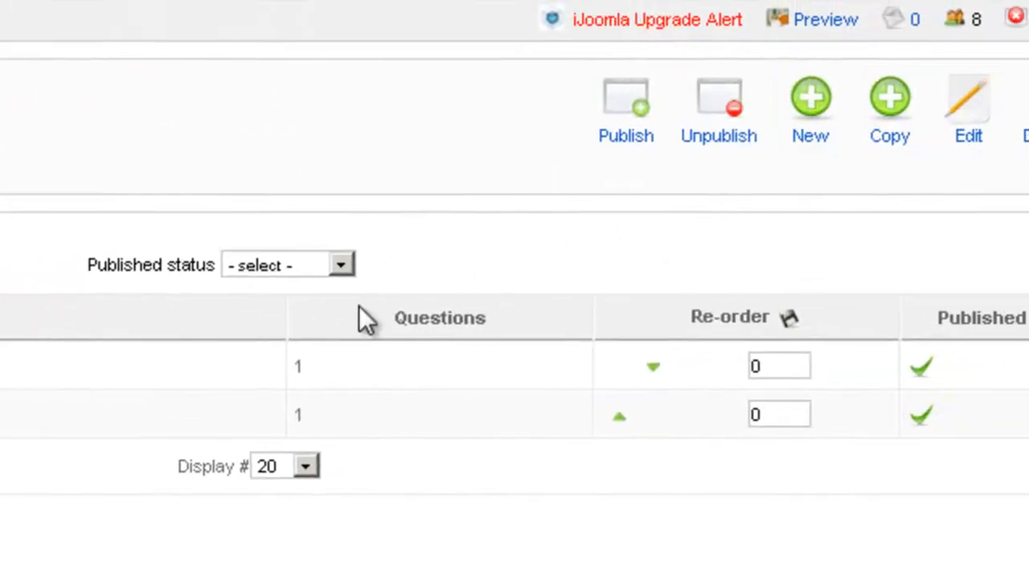
Step: Start a new quiz named 'Joomla Knowledge quiz'
click(810, 96)
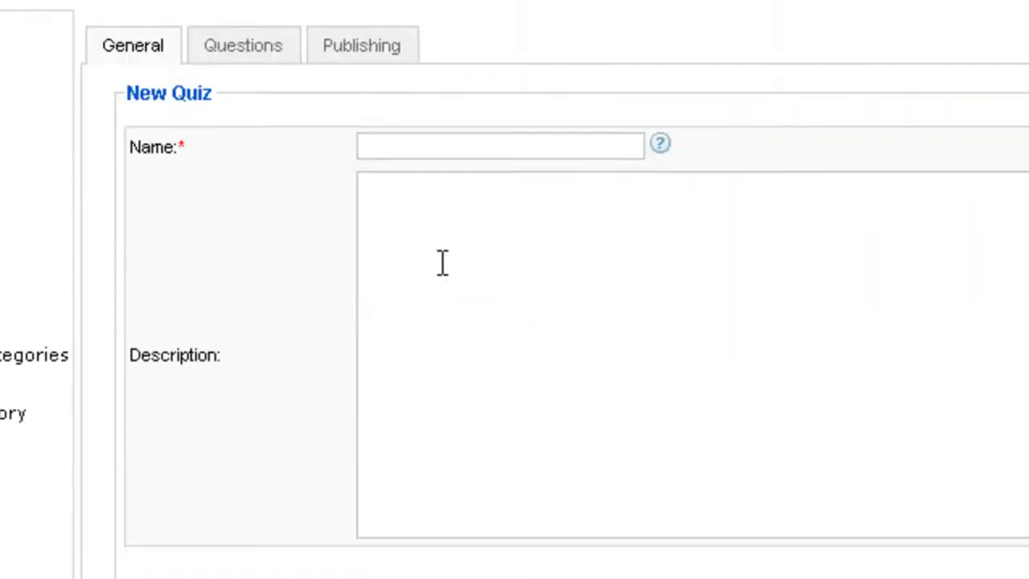
click(499, 145)
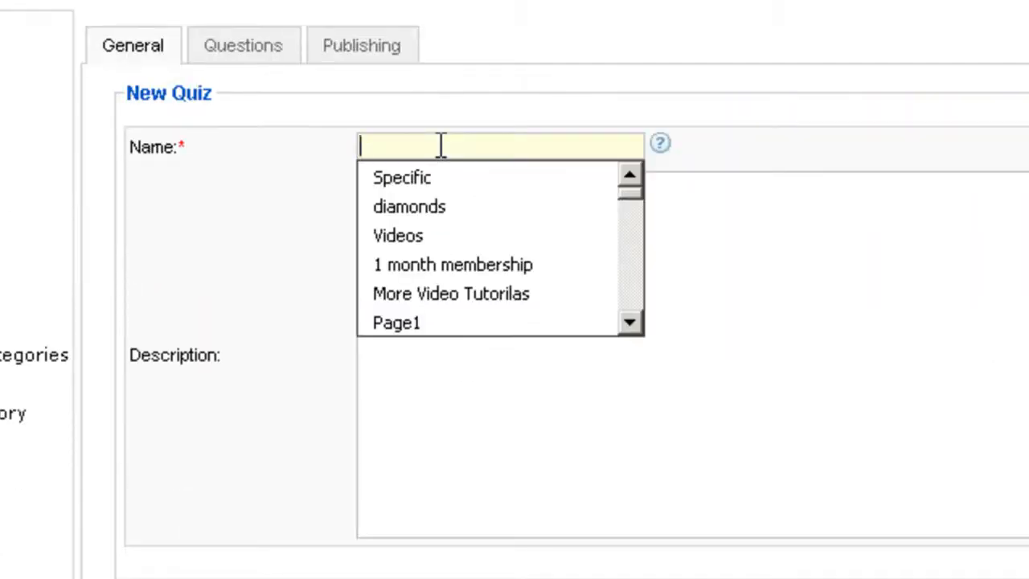
text(Joomla Kn)
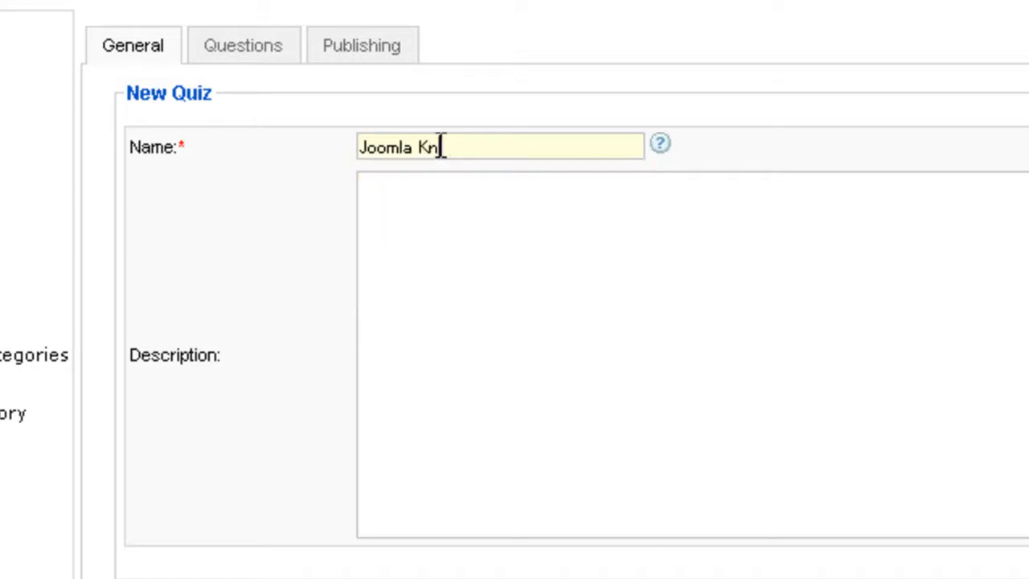
text(owld)
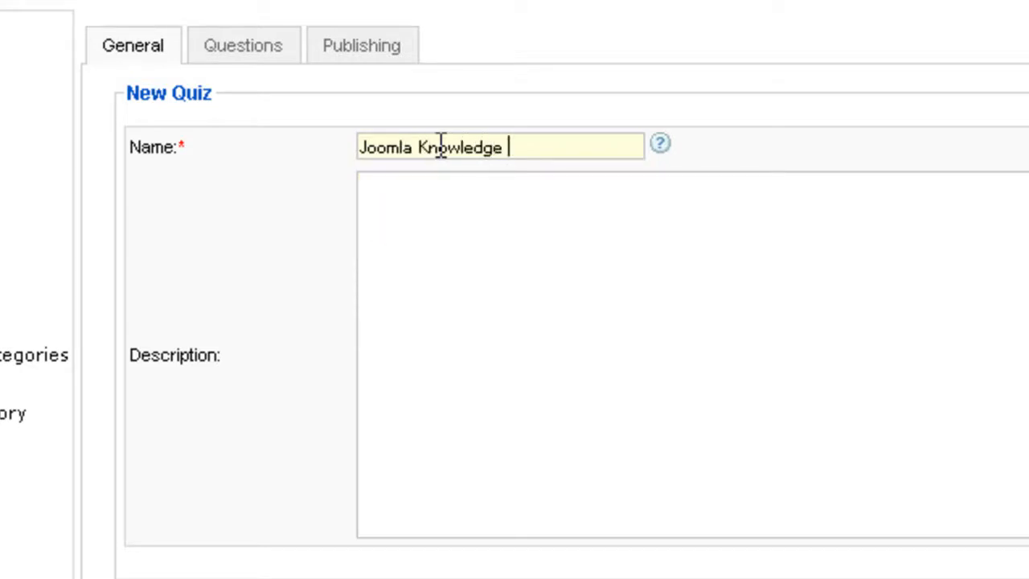
text(quiz)
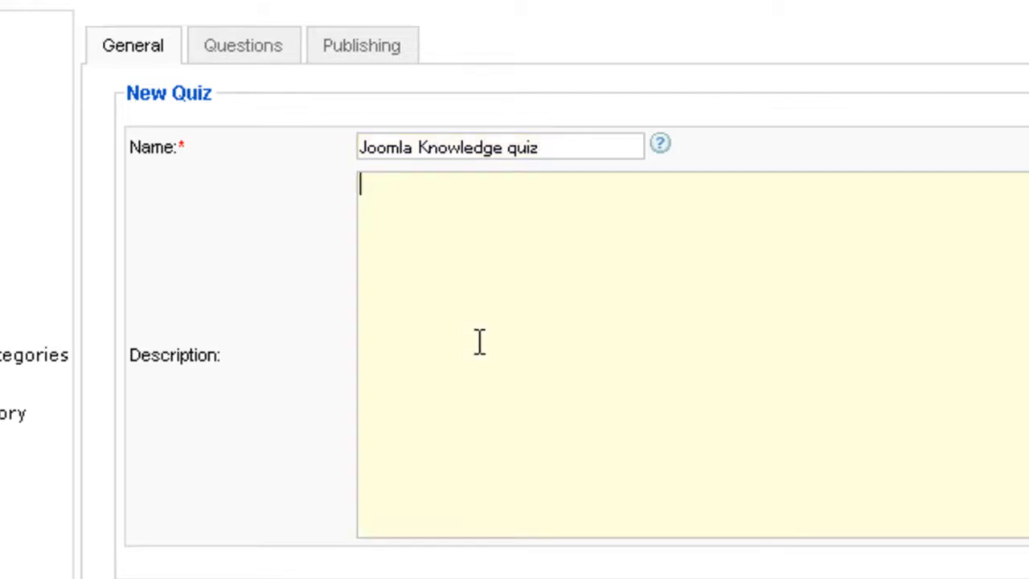
Step: Describe it as 'Here you will be tested on your joomla knowledge!' and move to its questions section
text(Here you will)
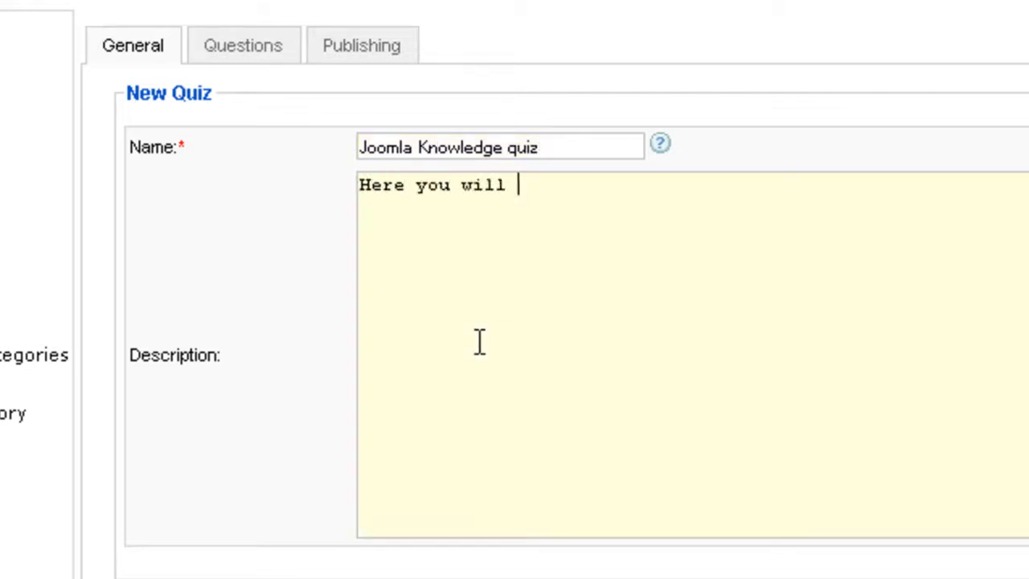
text(be tes)
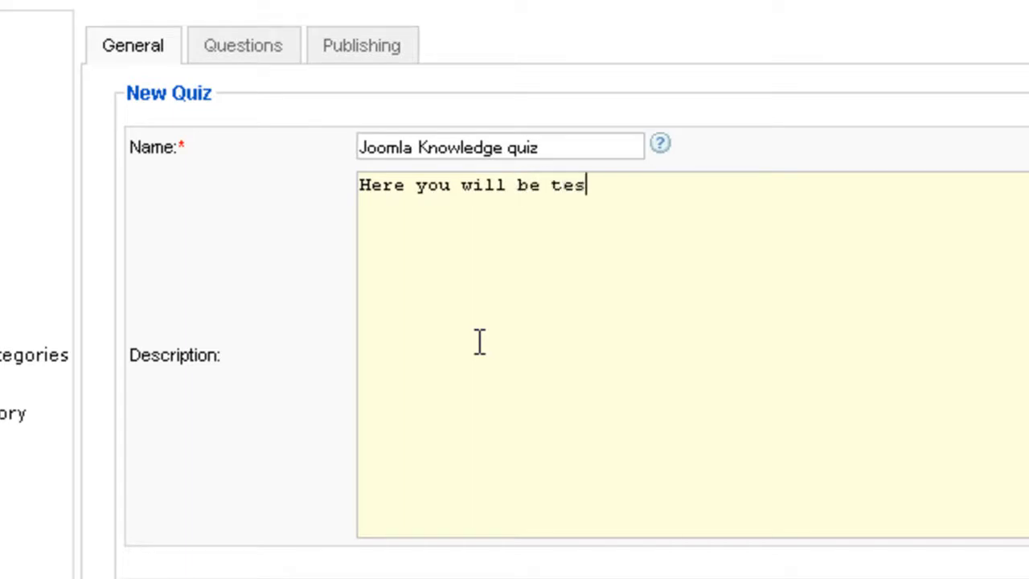
text(ted on your jooml)
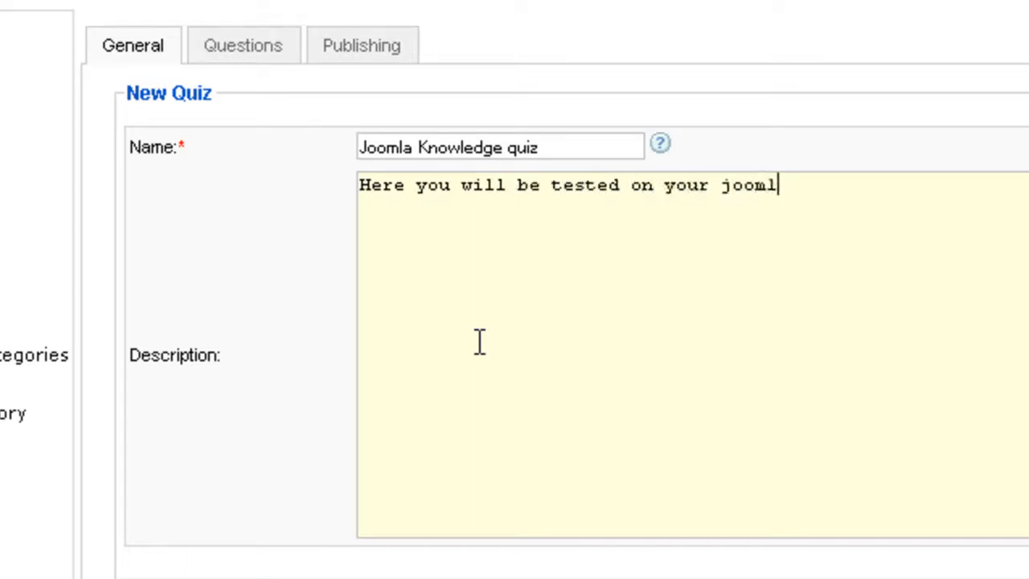
text(a knowledg)
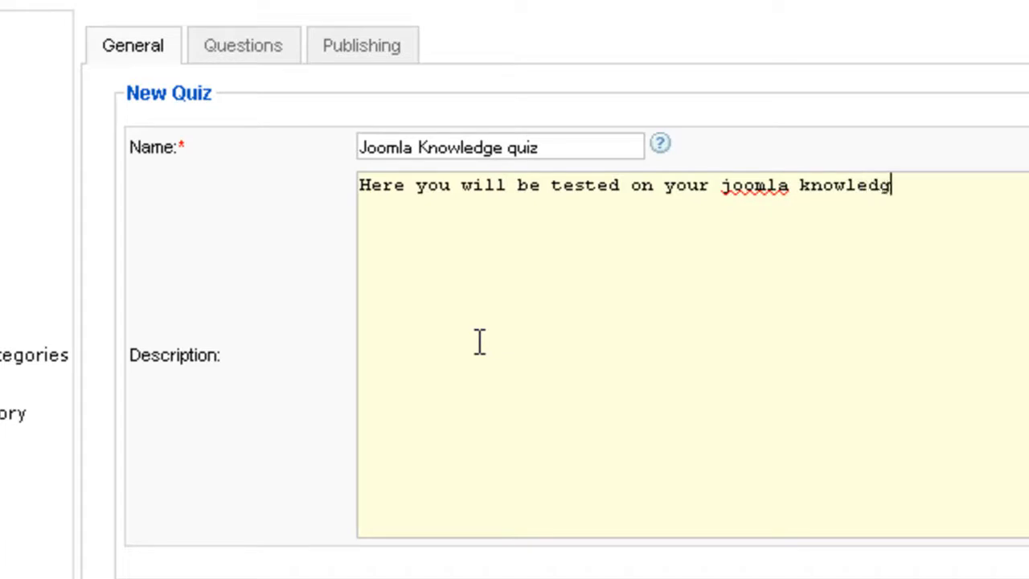
text(e!)
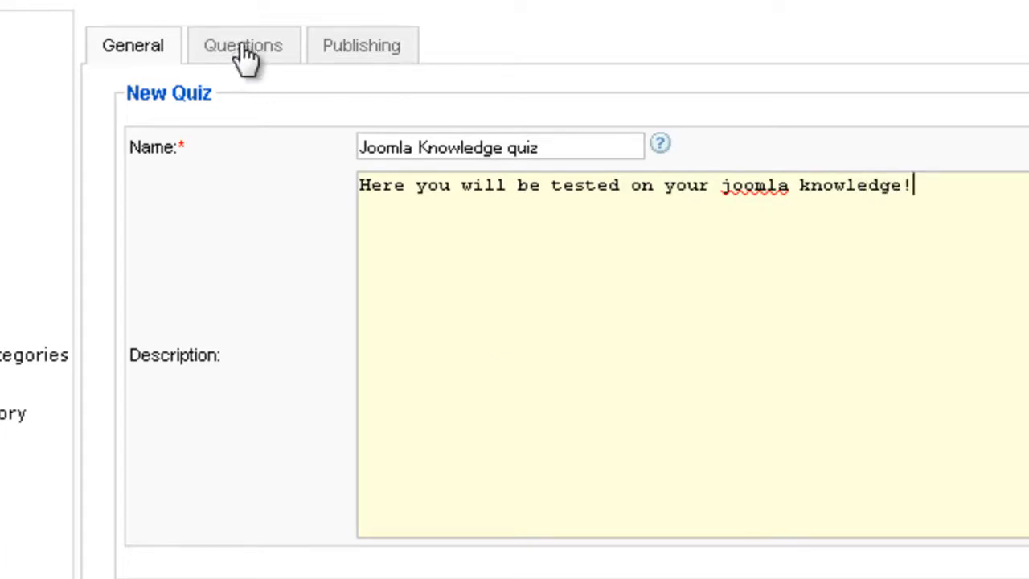
click(243, 45)
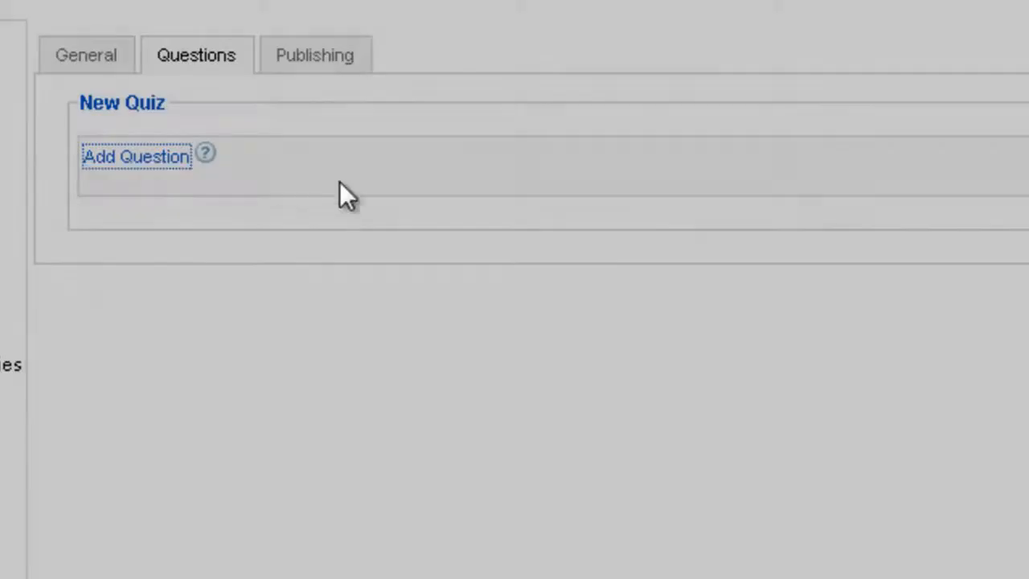
Step: Write the question 'What is Joomla?' with answers CMS and Software for creating website
click(136, 157)
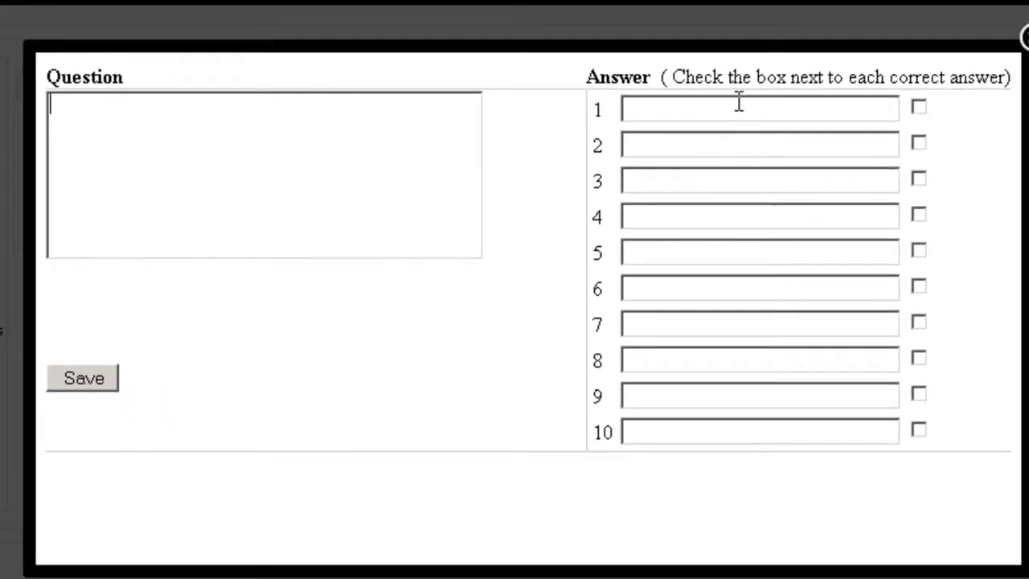
mouse_move(732, 427)
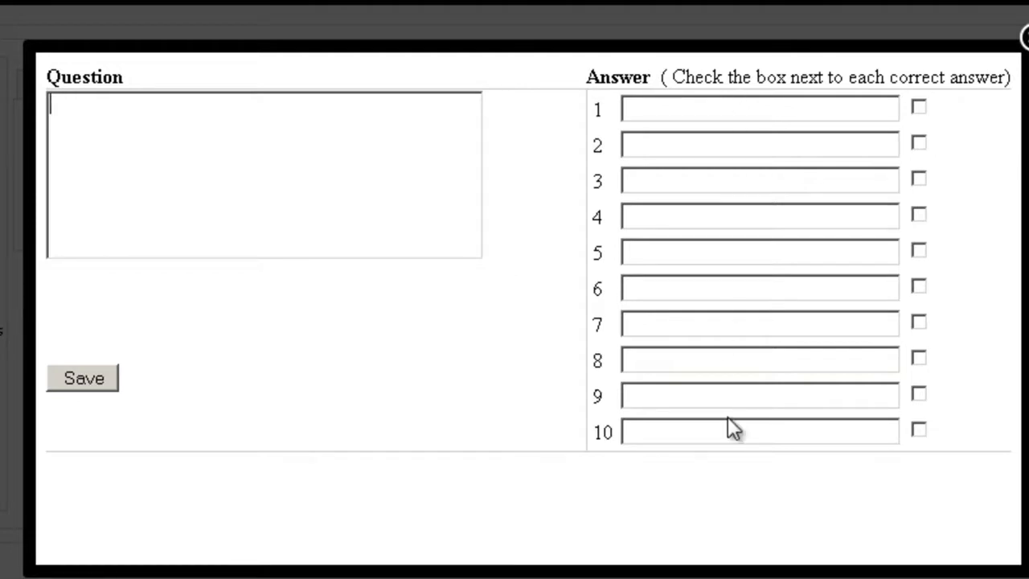
mouse_move(928, 157)
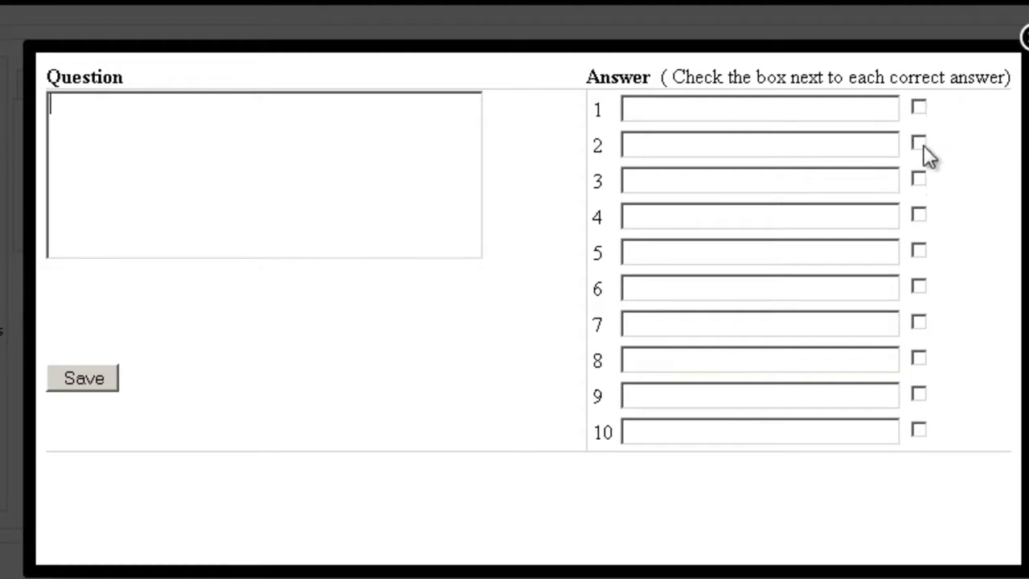
text(What)
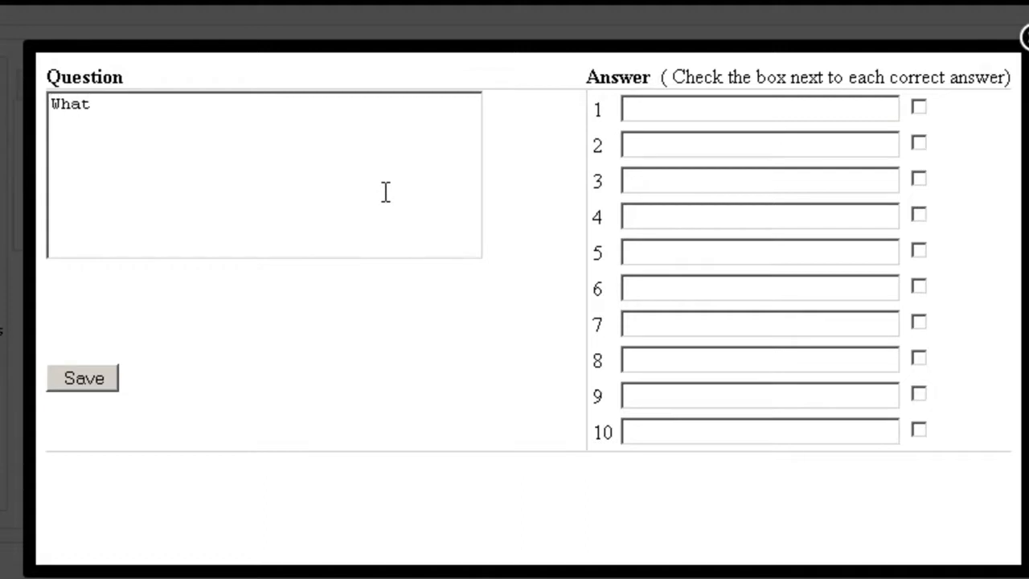
text(is Joomla?)
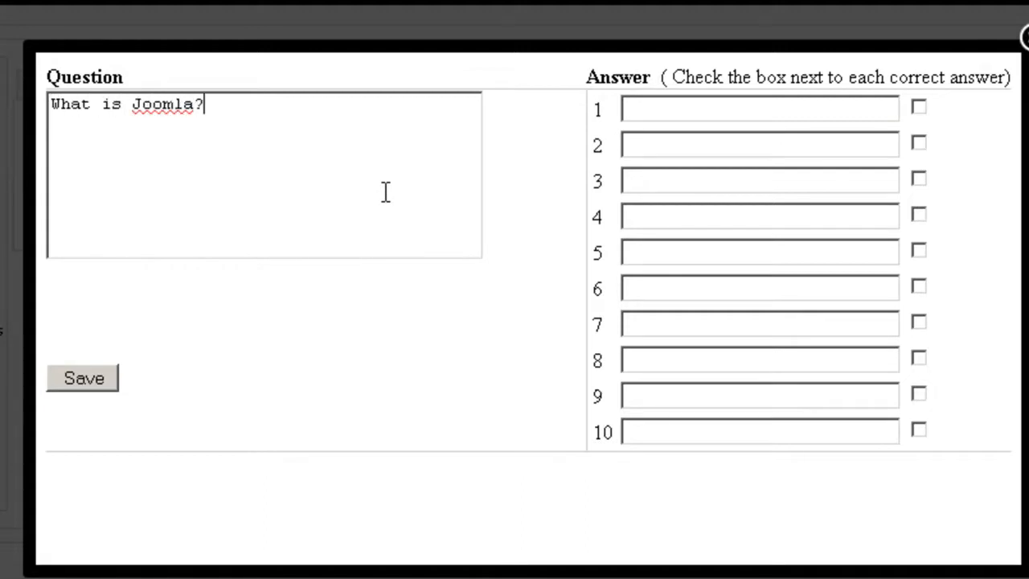
text(CMS)
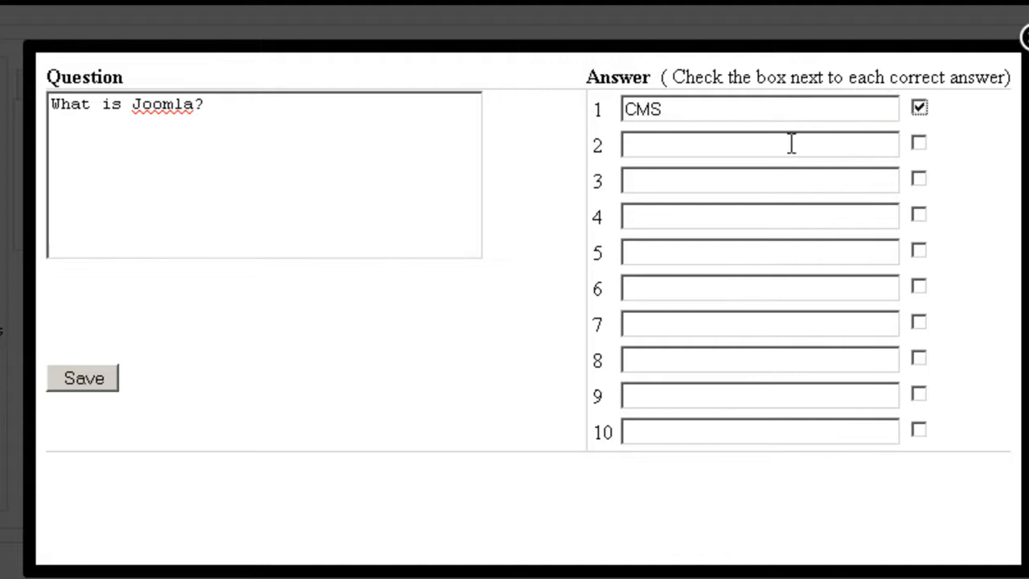
mouse_move(697, 150)
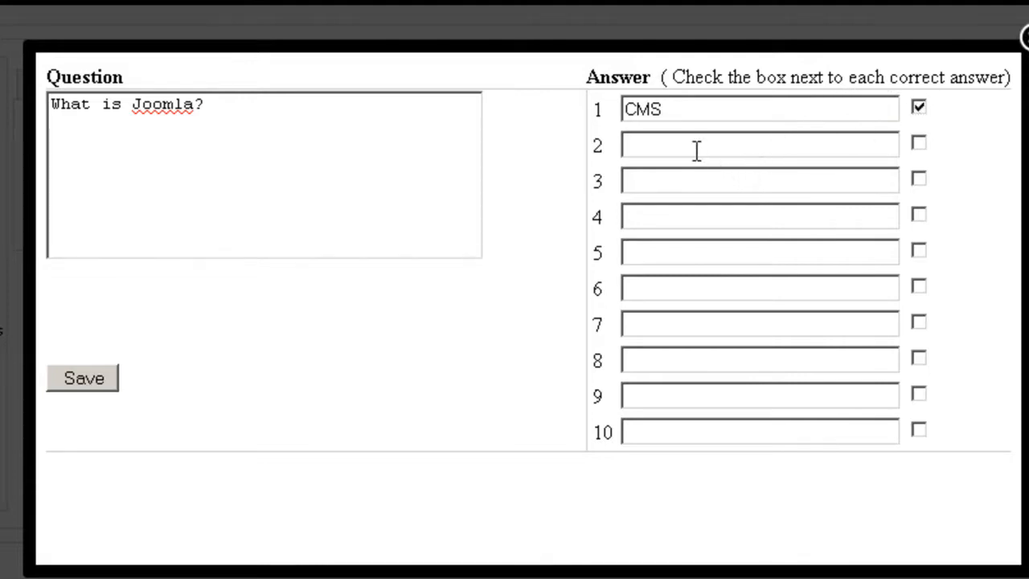
text(Soft)
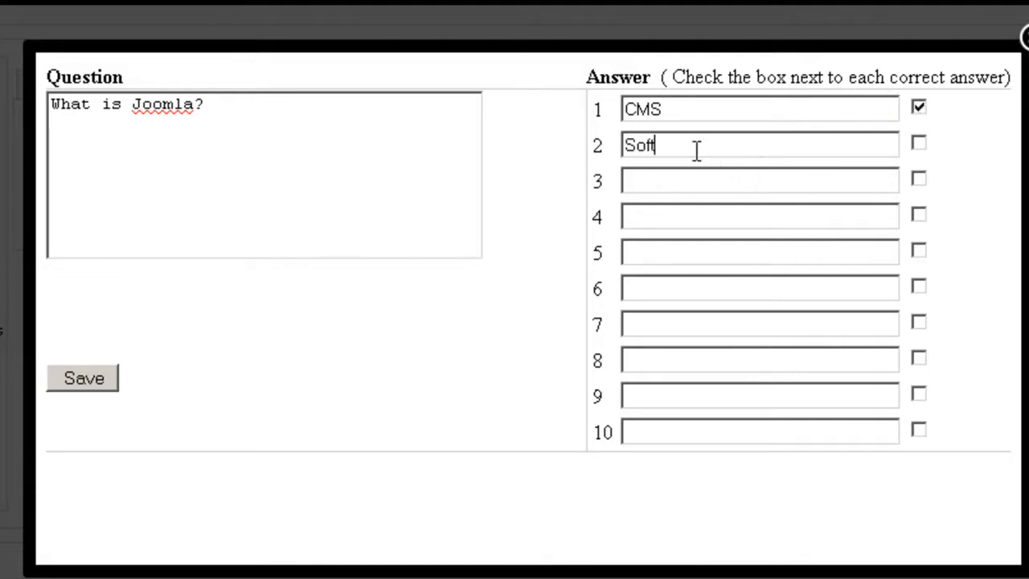
text(ware for creating)
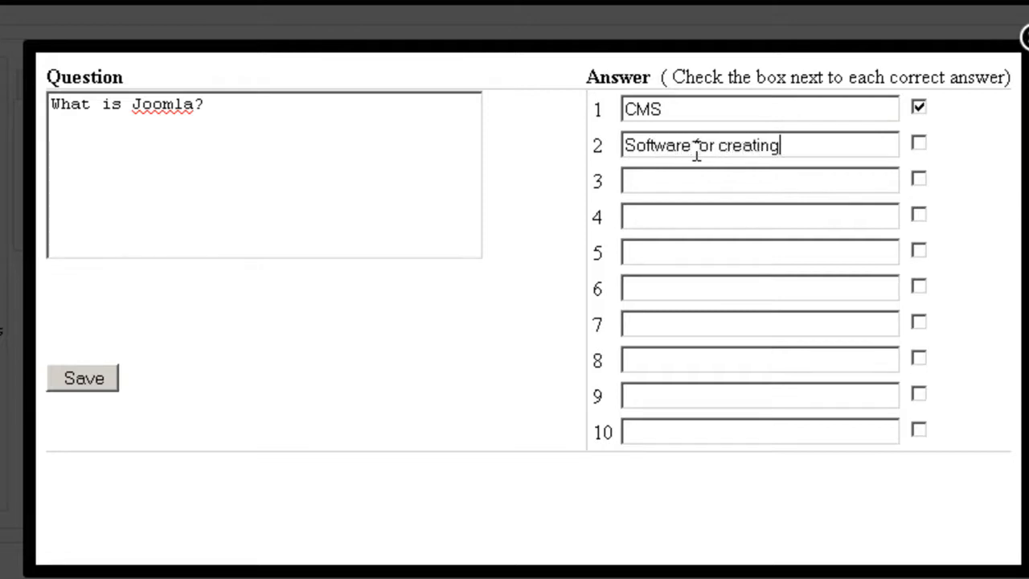
text(website)
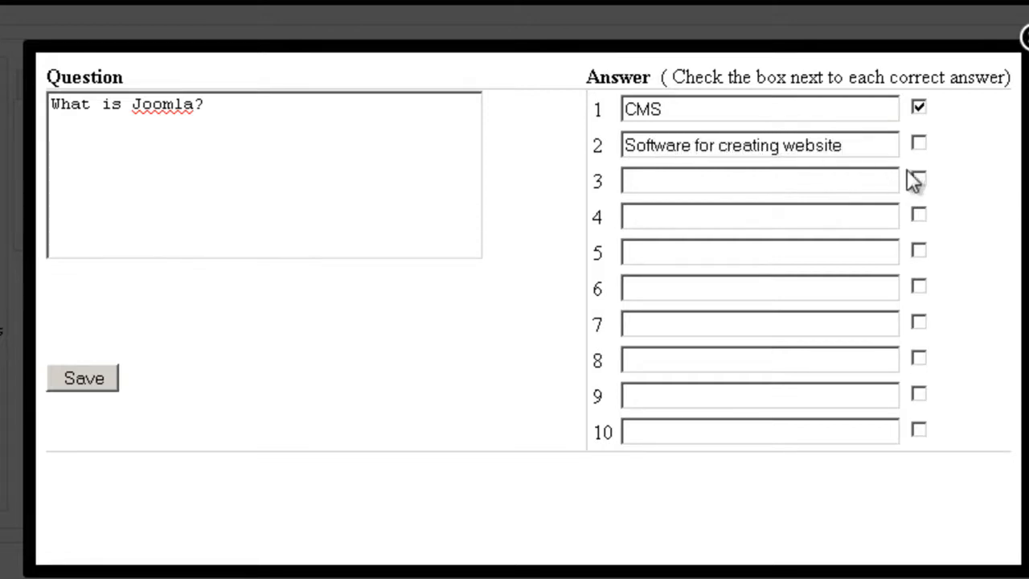
Step: Add the third answer 'A type of an animal' and mark the correct answers
click(918, 143)
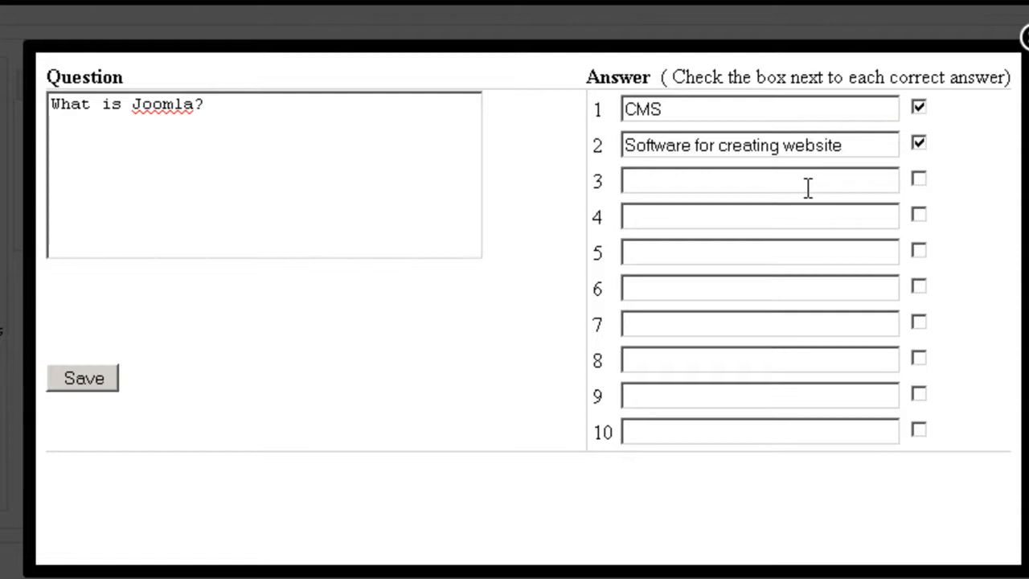
text(A type of)
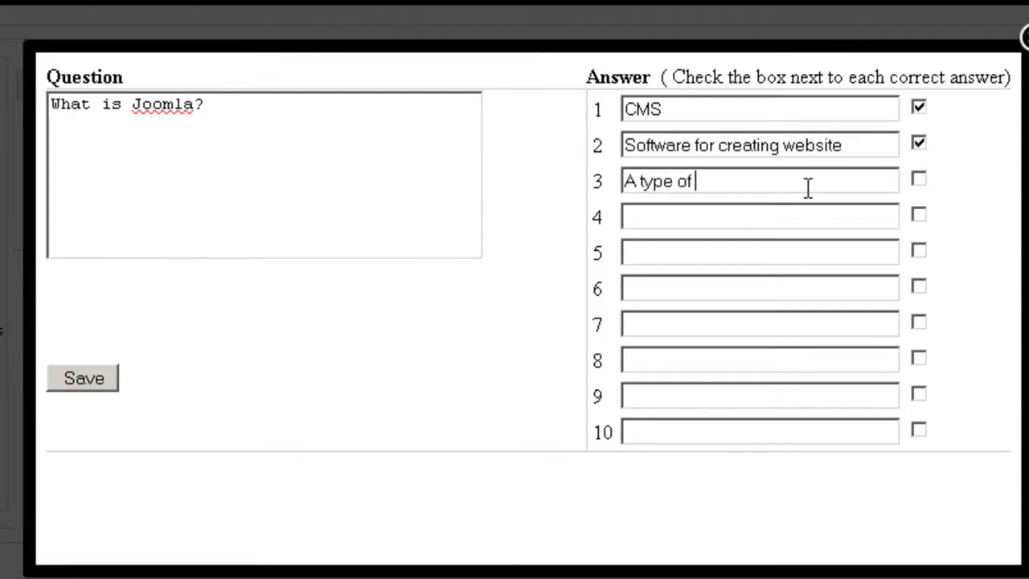
text(b)
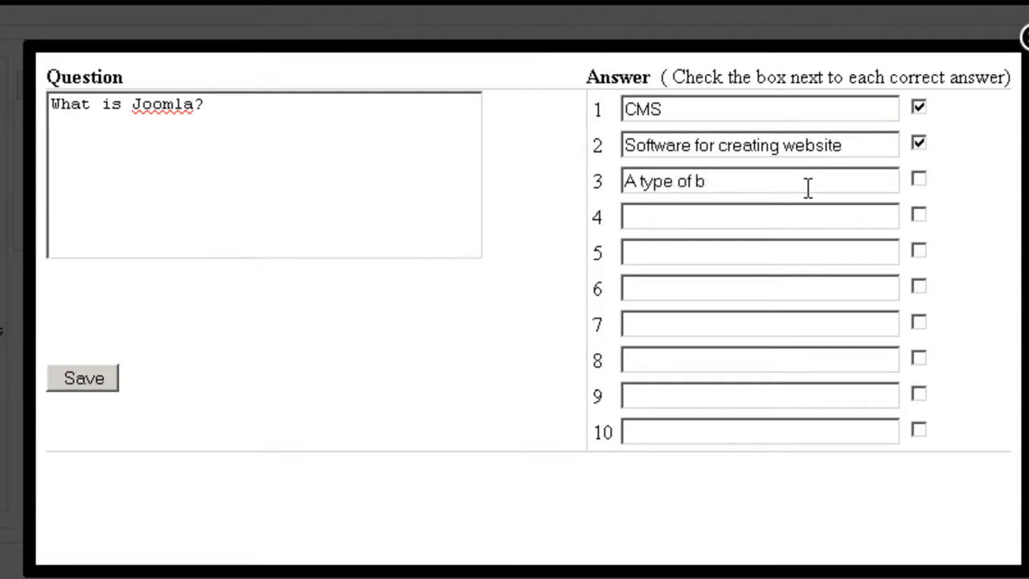
text(an a)
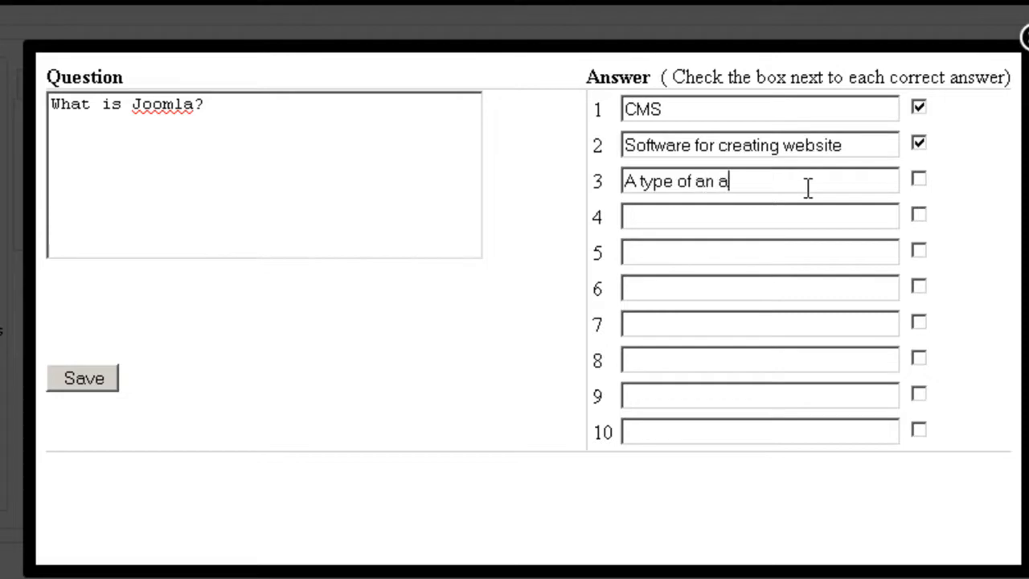
text(nimal)
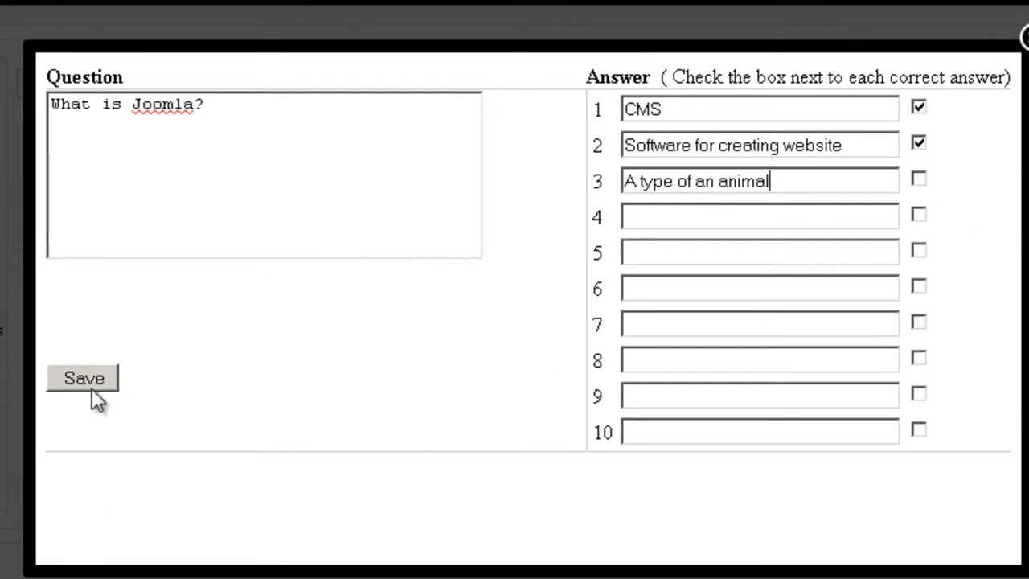
click(84, 378)
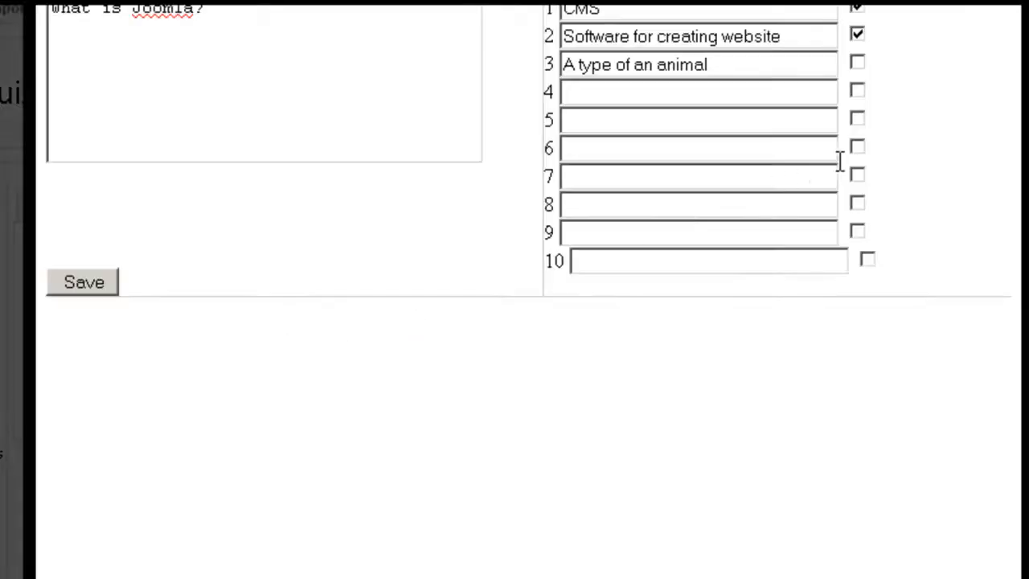
Step: Save the 'What is Joomla?' question into the quiz's question list
click(84, 282)
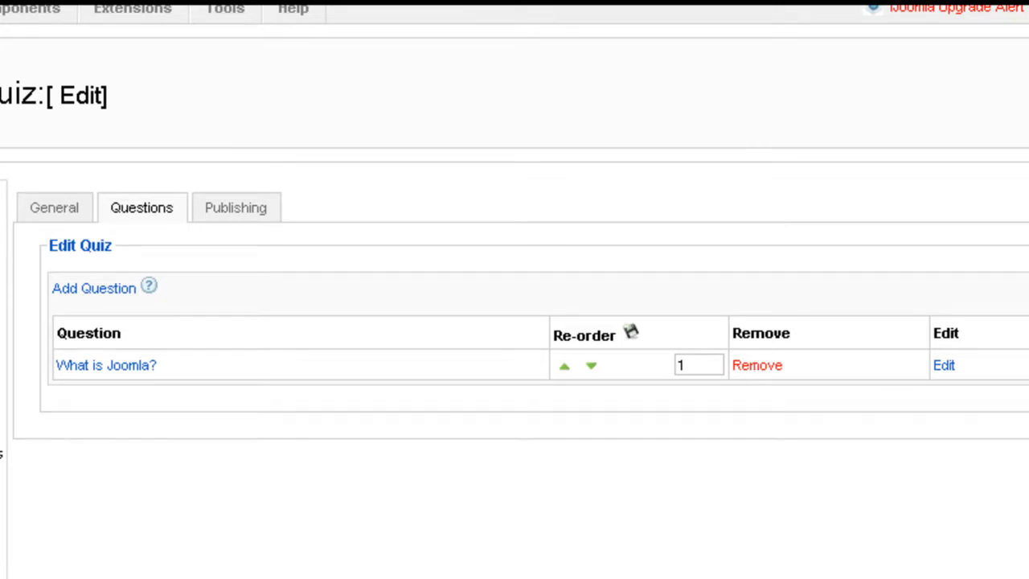
mouse_move(94, 288)
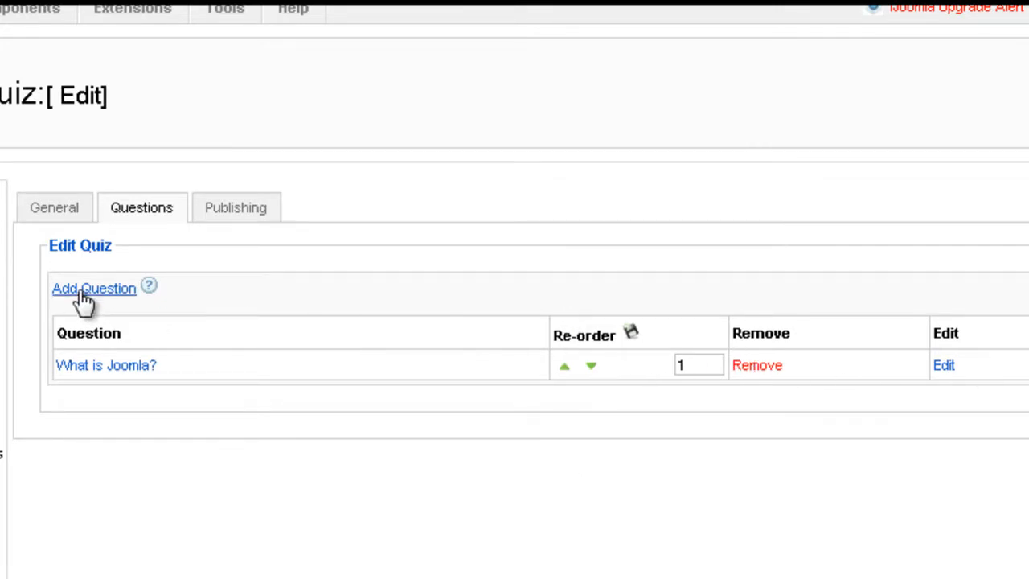
Step: Write a second question 'Latest Joomla version?'
click(93, 288)
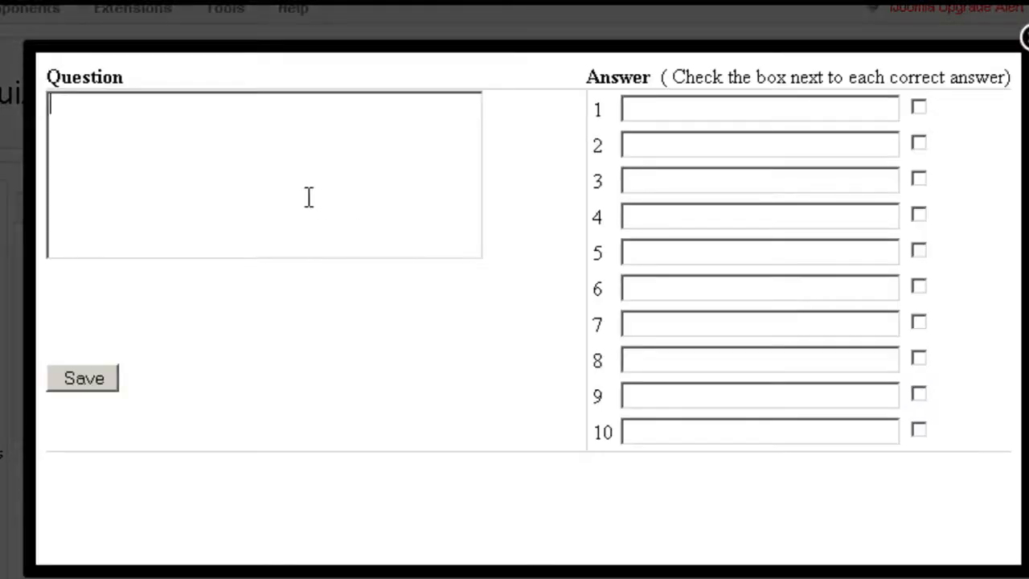
text(Late)
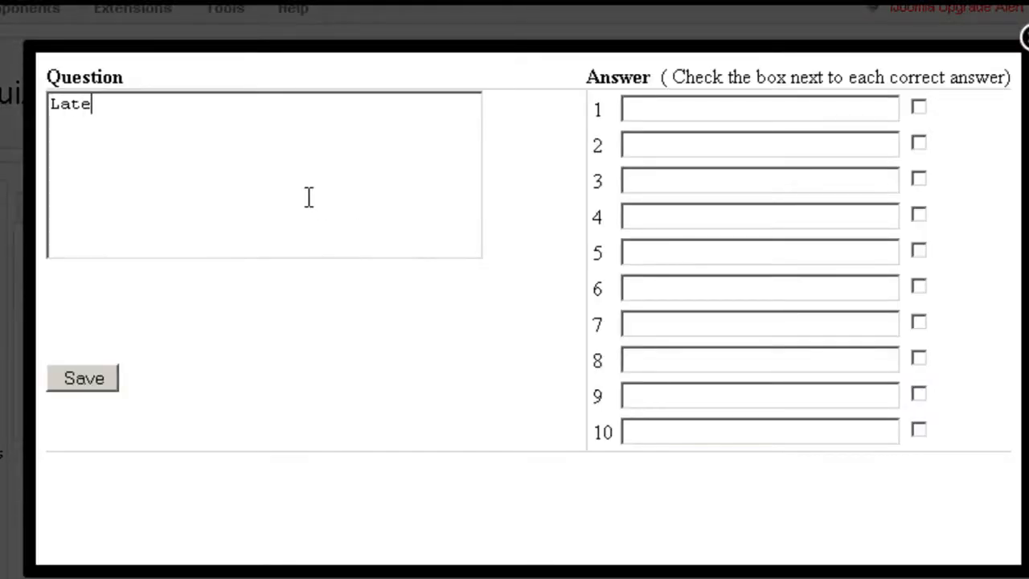
text(st Jomla)
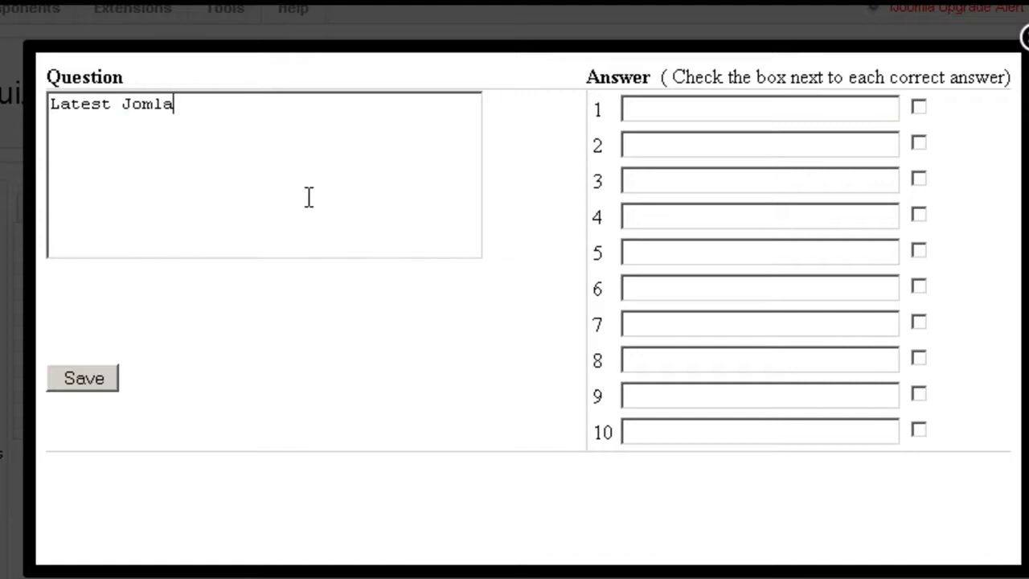
text(omla version?)
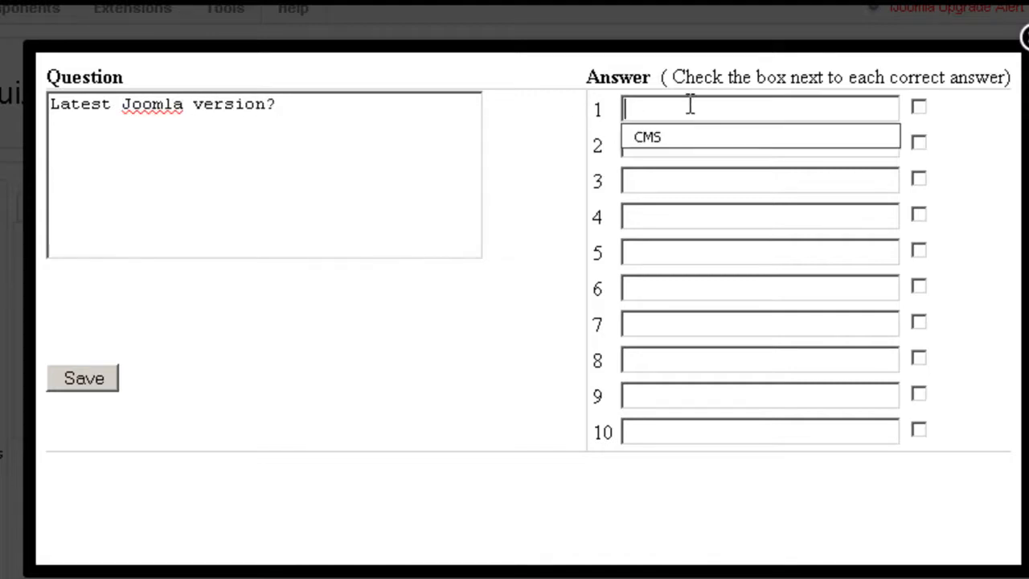
Step: Give it answers 1.0, 1.5, 1.7 and 1.8 with 1.7 correct, and save it
text(1.0)
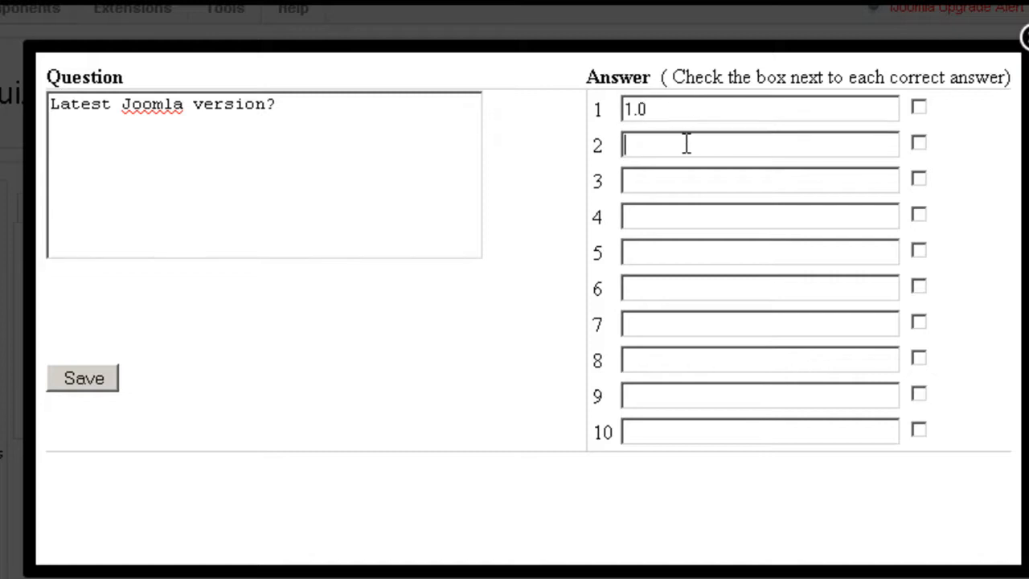
text(1.5)
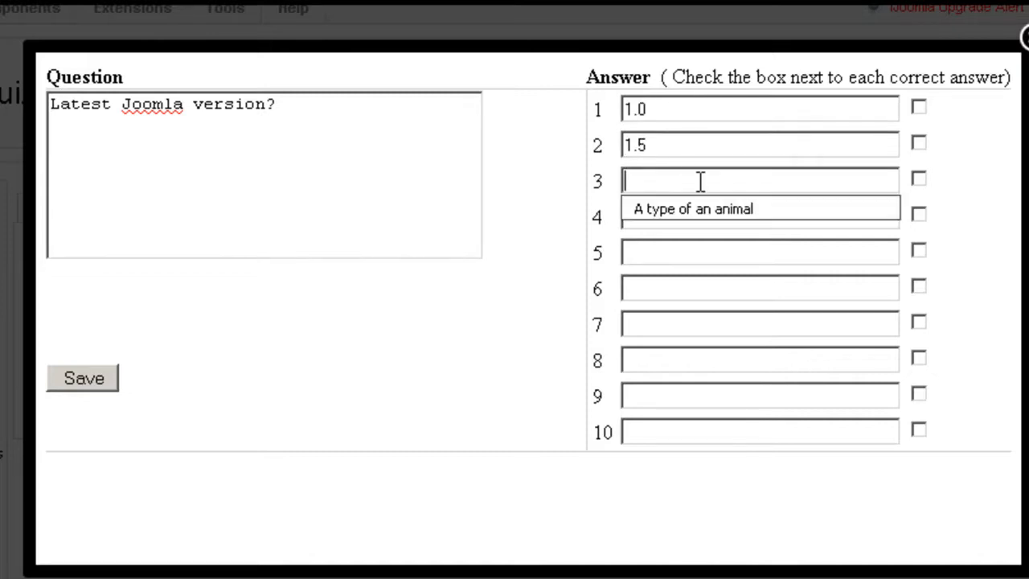
text(1.7)
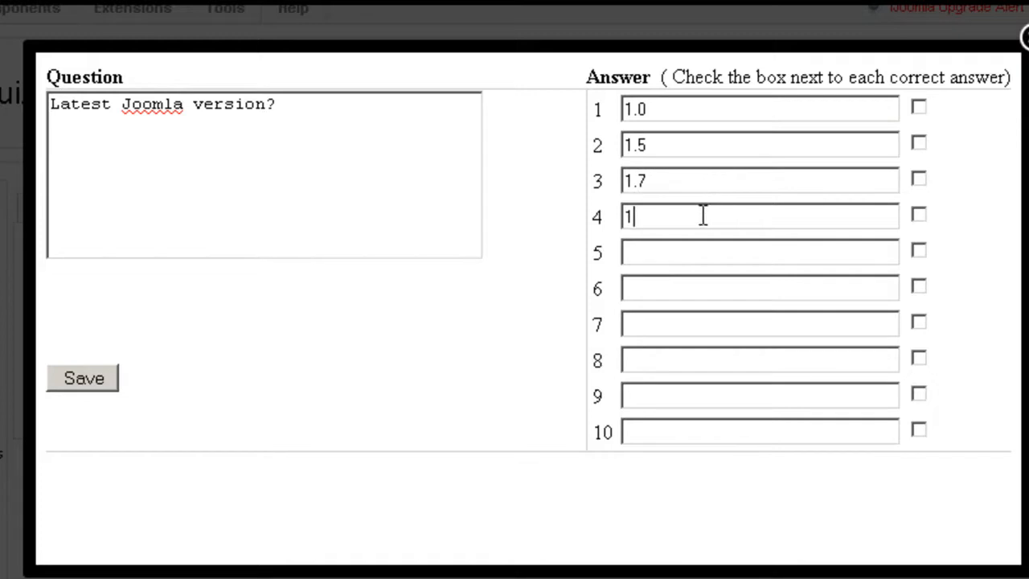
click(920, 179)
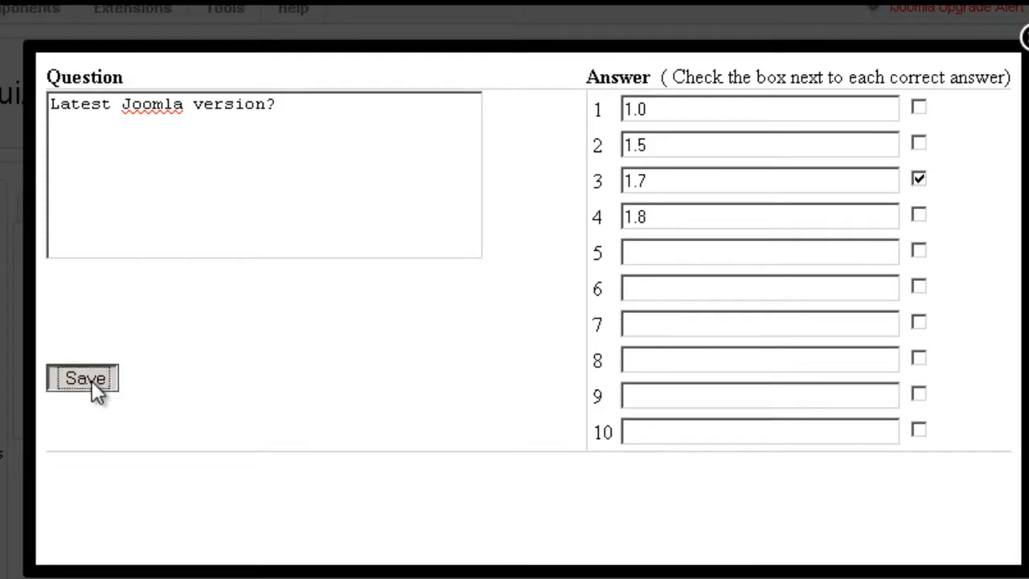
click(83, 378)
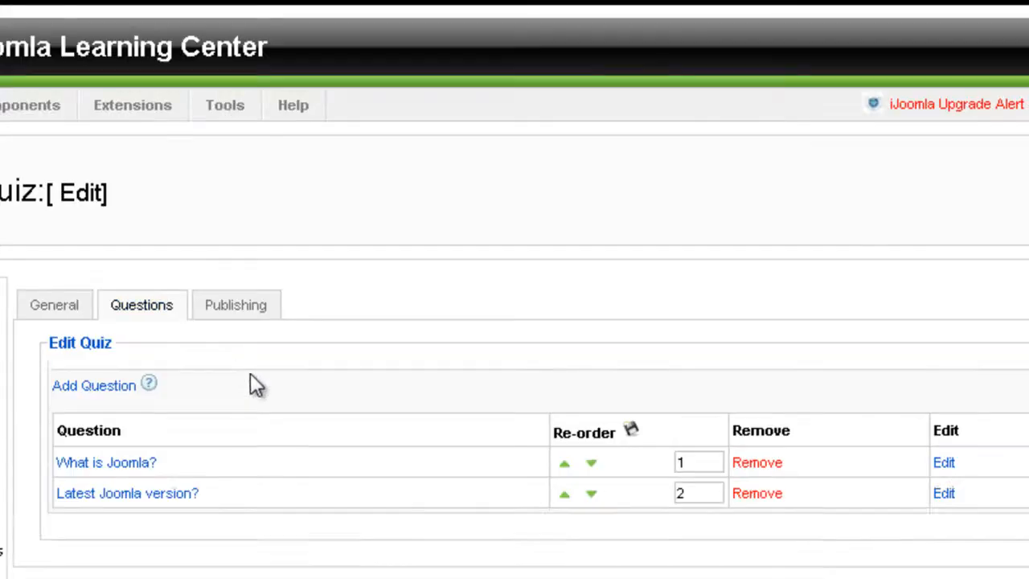
mouse_move(577, 434)
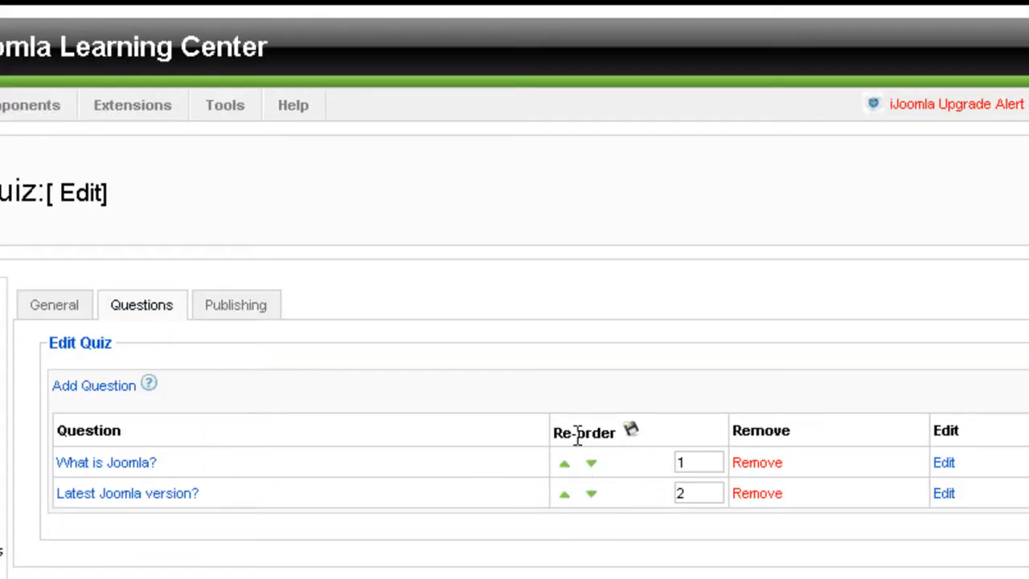
mouse_move(566, 495)
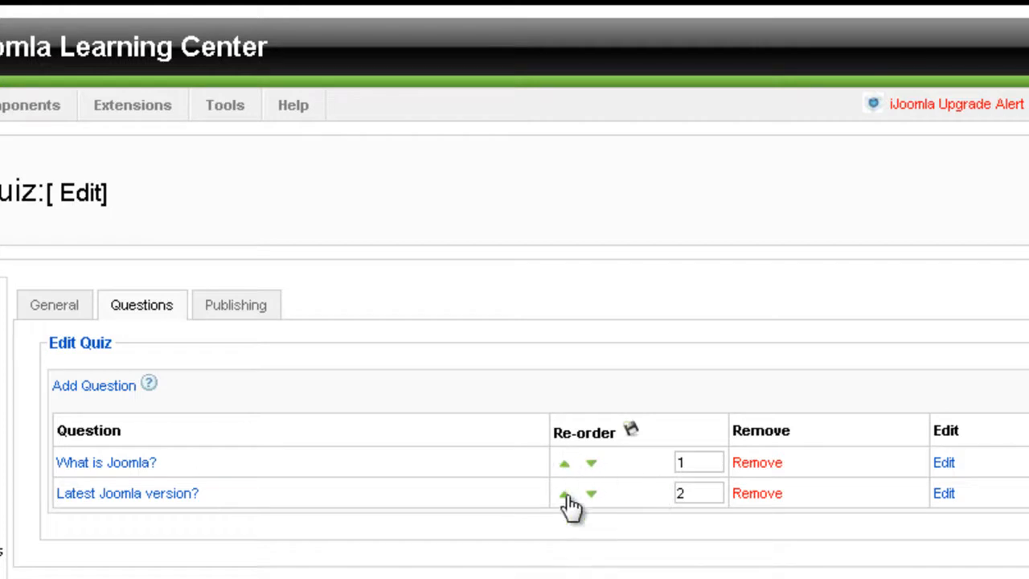
mouse_move(688, 518)
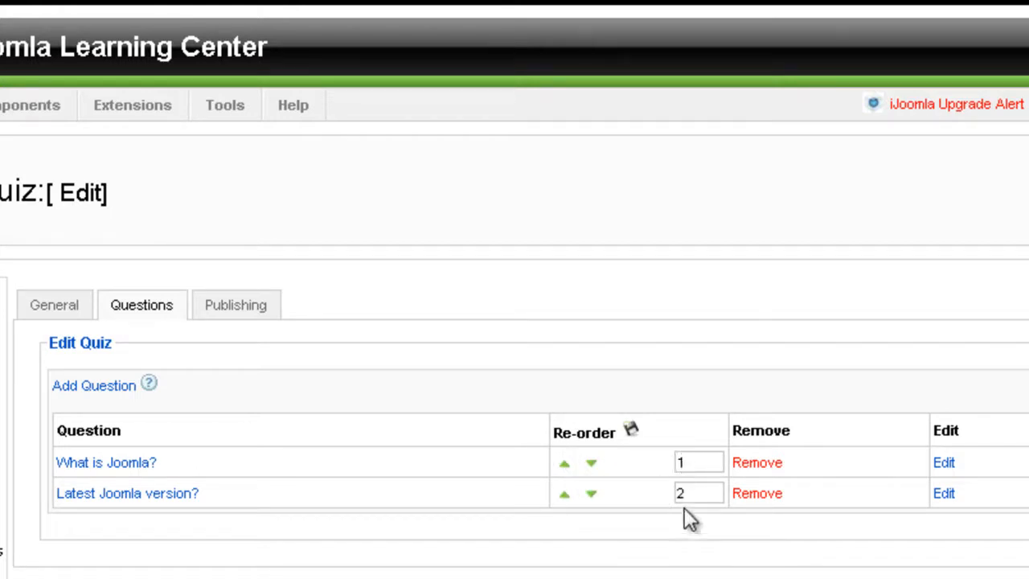
mouse_move(639, 442)
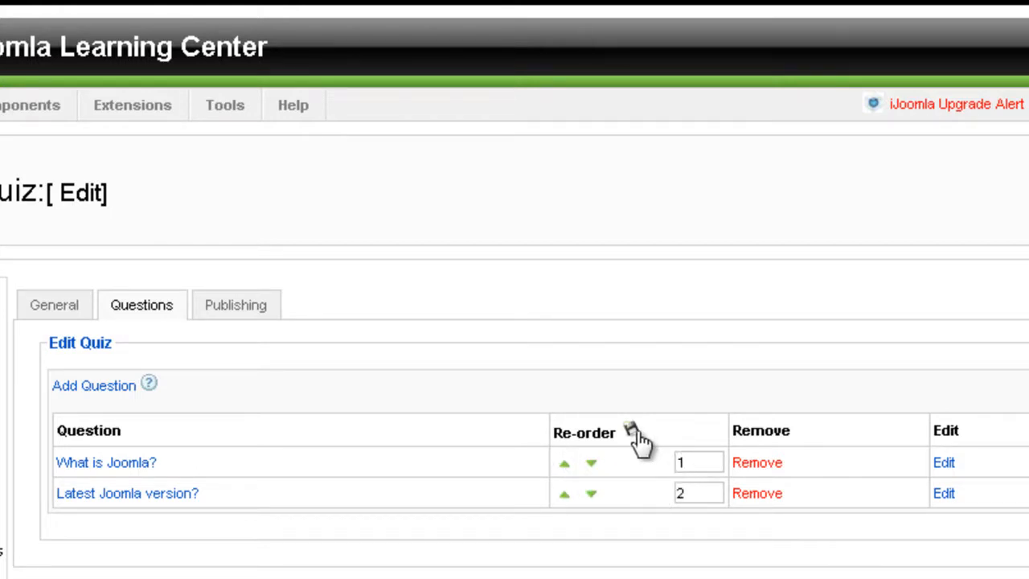
scroll(down, 3)
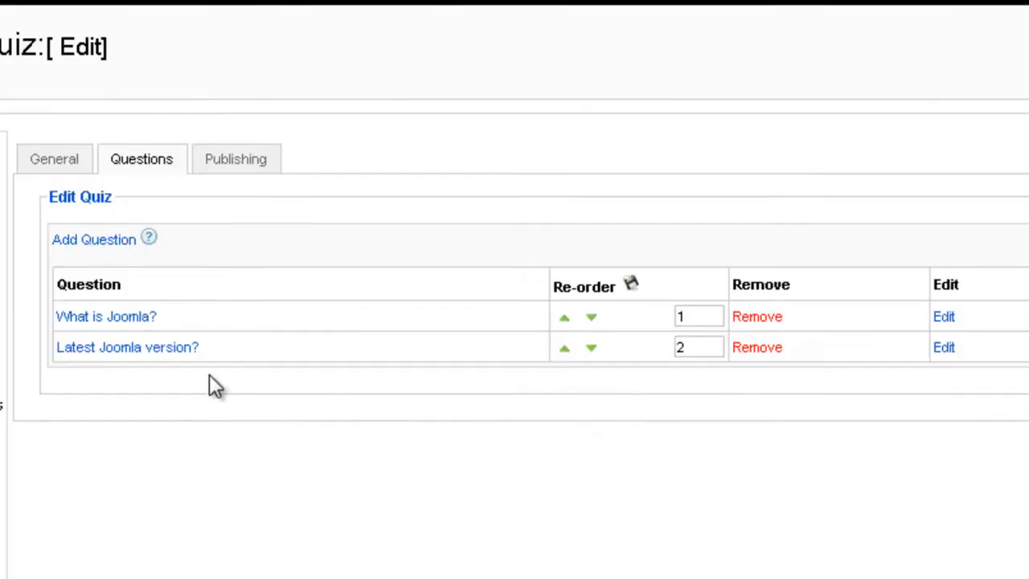
Step: Check the quiz is published and save it back to the quiz list
click(235, 158)
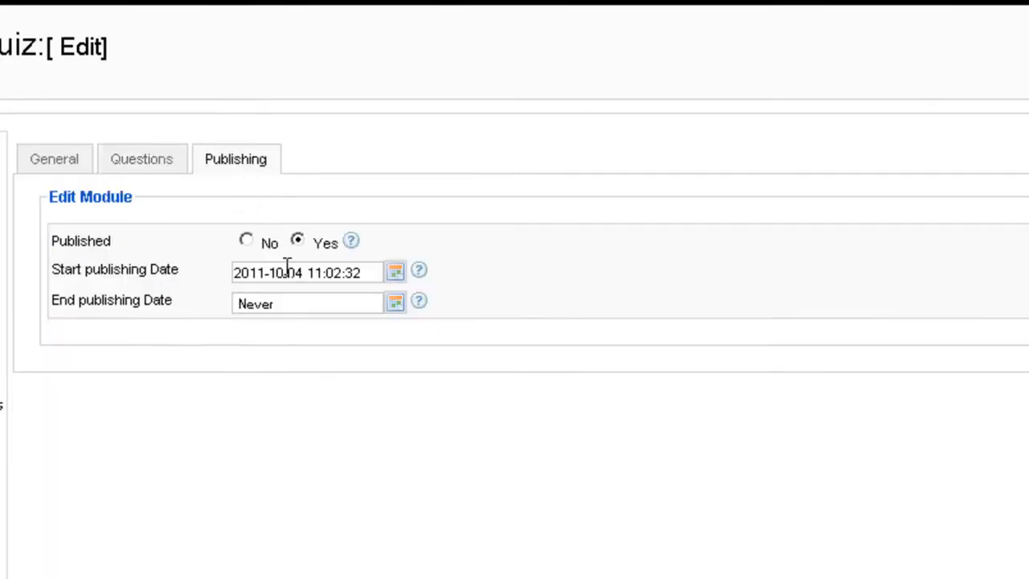
mouse_move(257, 330)
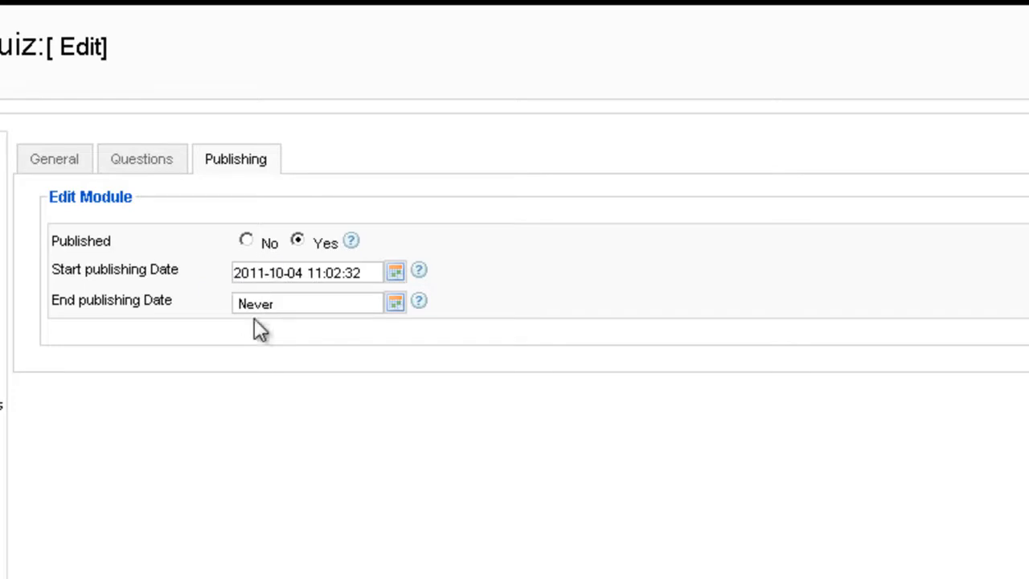
click(53, 158)
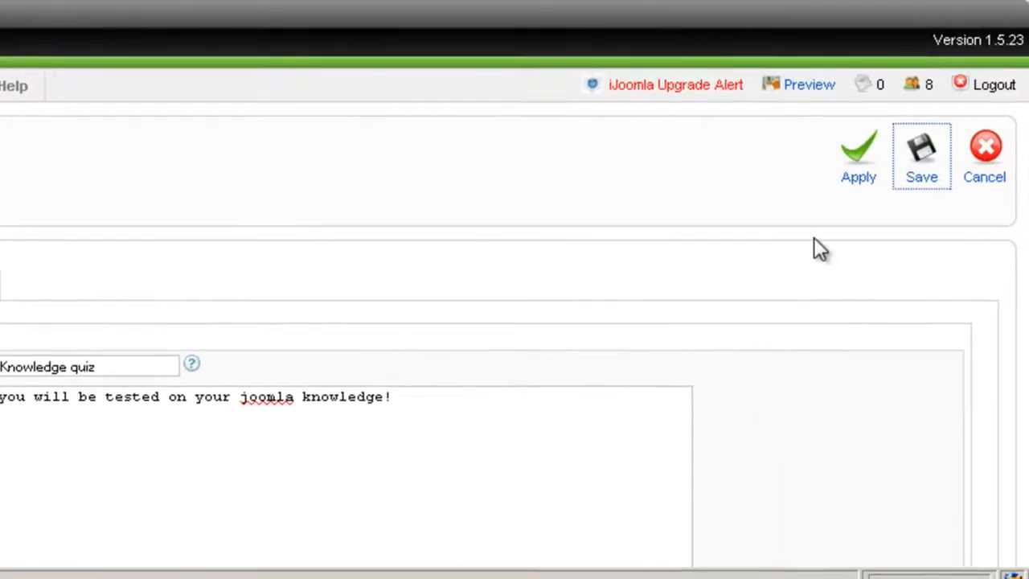
click(923, 153)
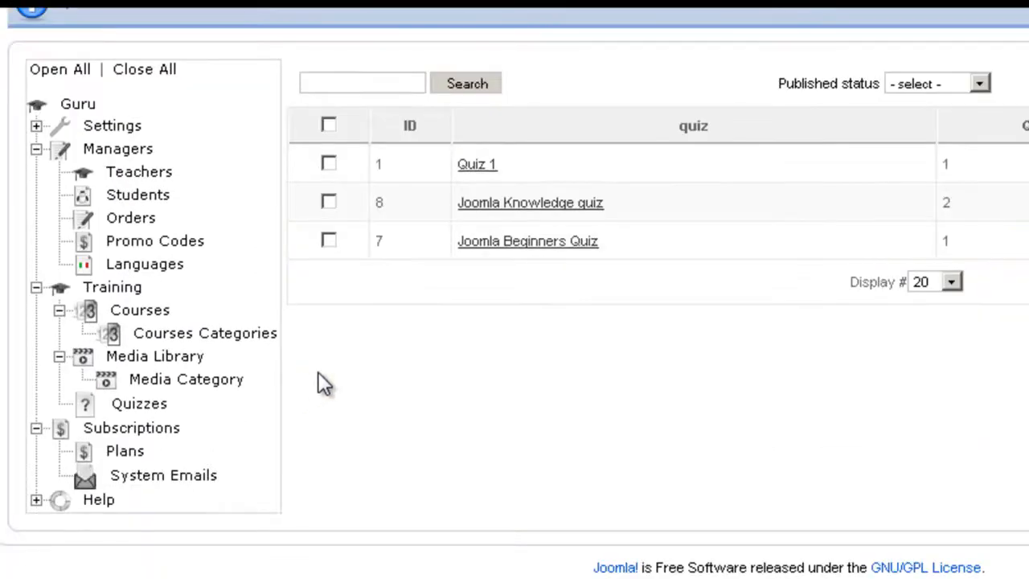
mouse_move(332, 386)
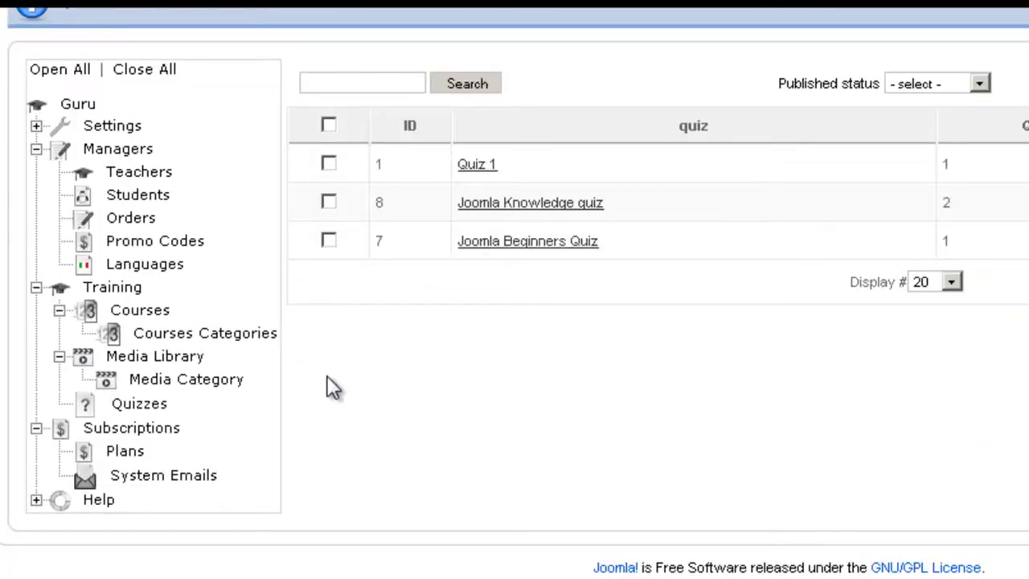
mouse_move(140, 310)
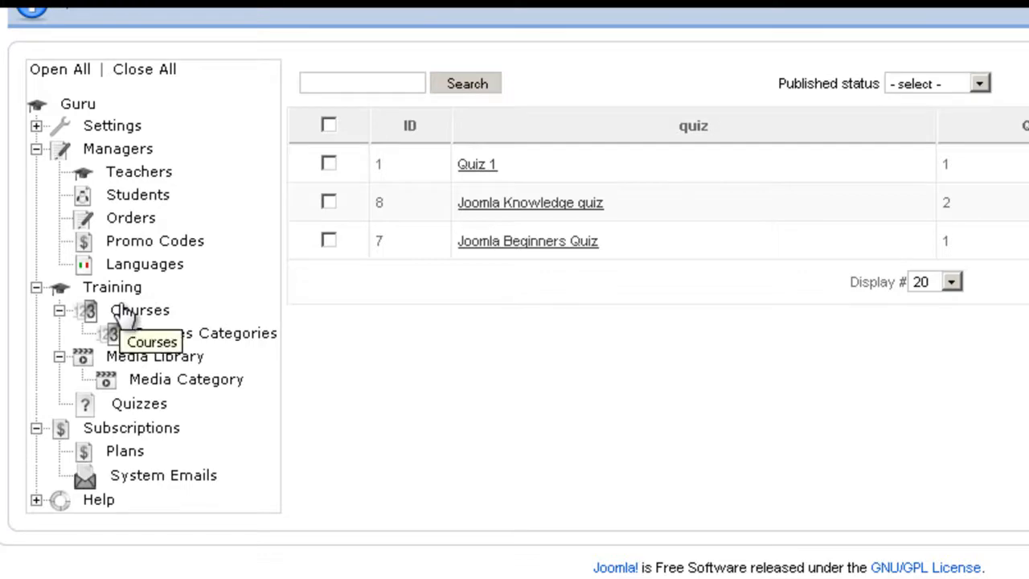
Step: Open the Course Manager and find the Joomla 1.5 Beginner Course
click(139, 309)
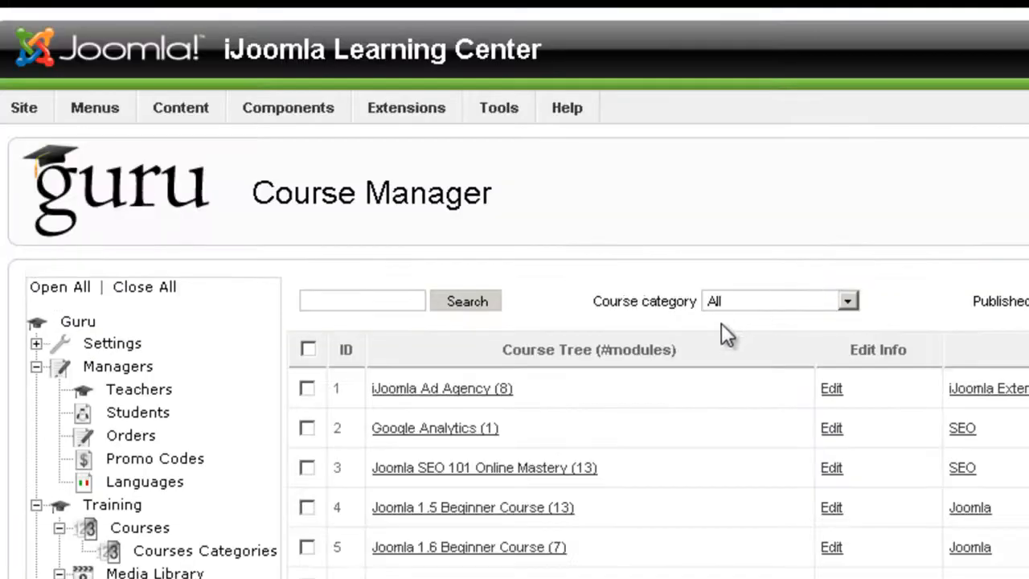
scroll(down, 3)
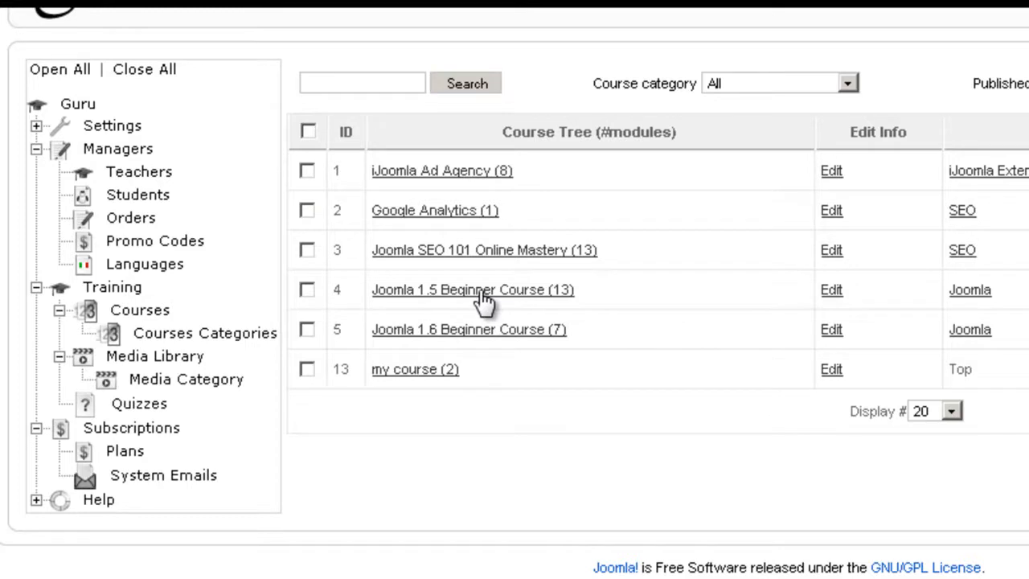
mouse_move(736, 382)
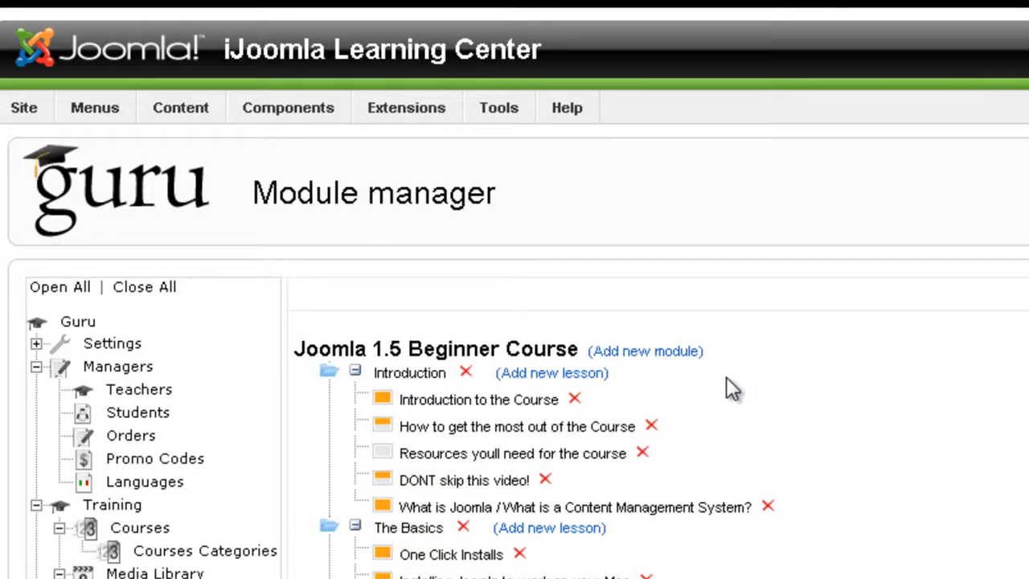
Step: Make the new Introduction lesson a quiz lesson using the Joomla Knowledge quiz
scroll(down, 3)
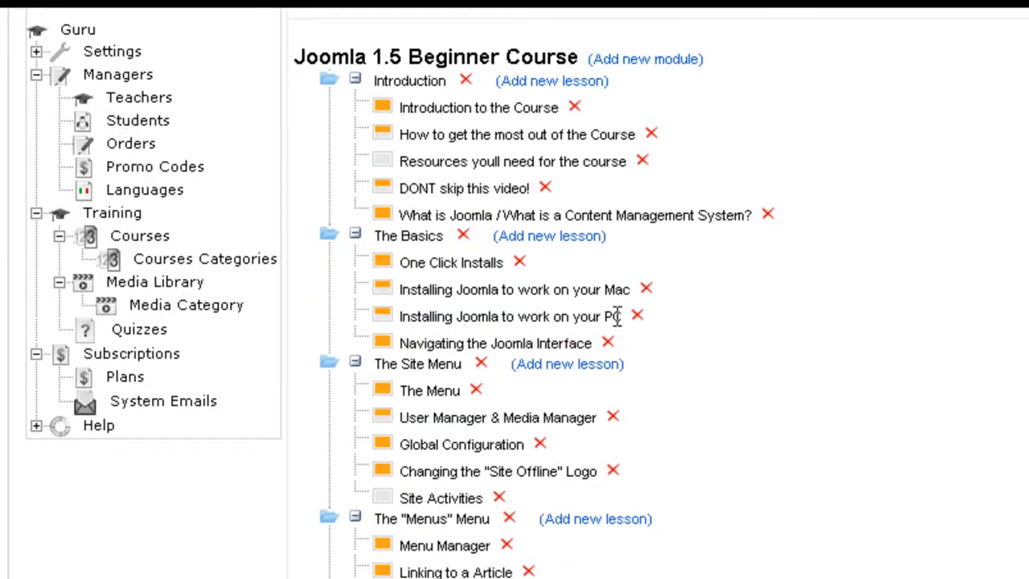
mouse_move(414, 88)
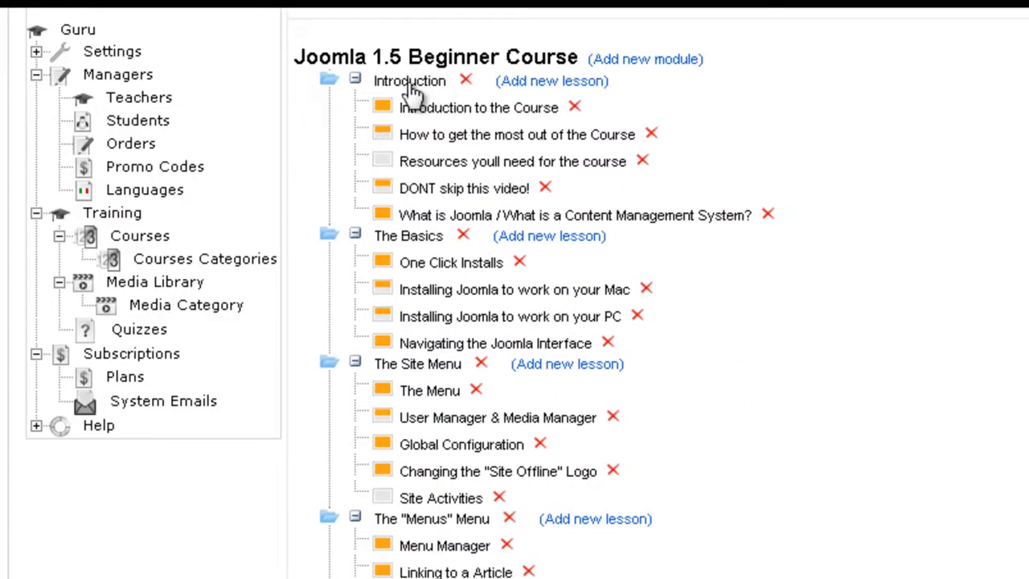
mouse_move(543, 128)
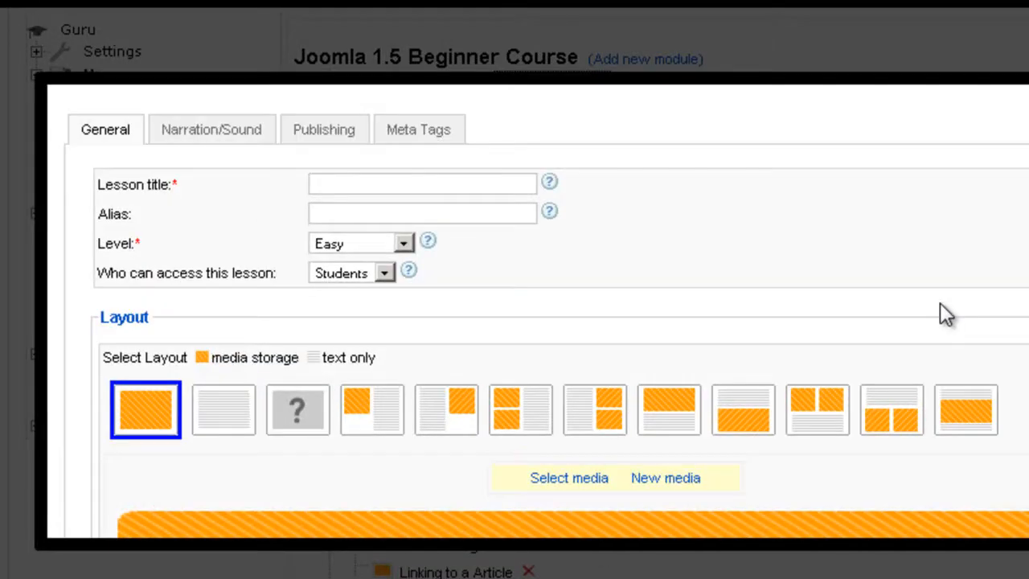
scroll(down, 3)
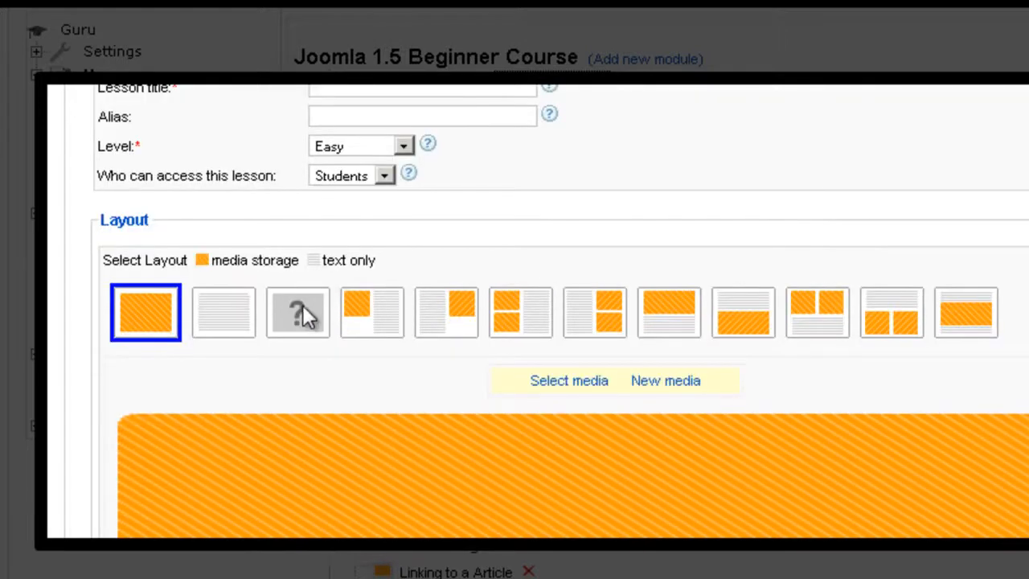
click(298, 312)
text(Joomla Q)
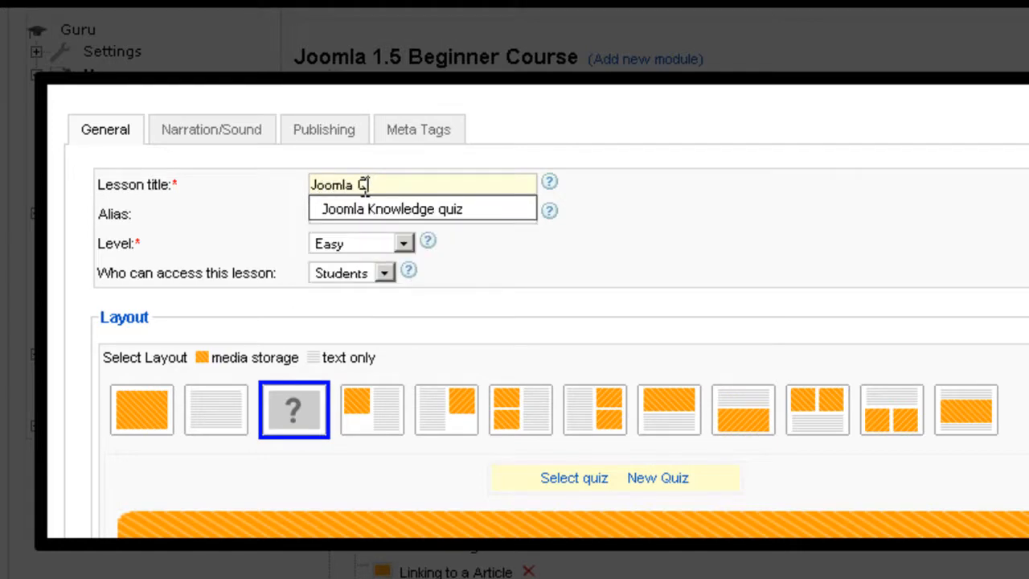
scroll(down, 3)
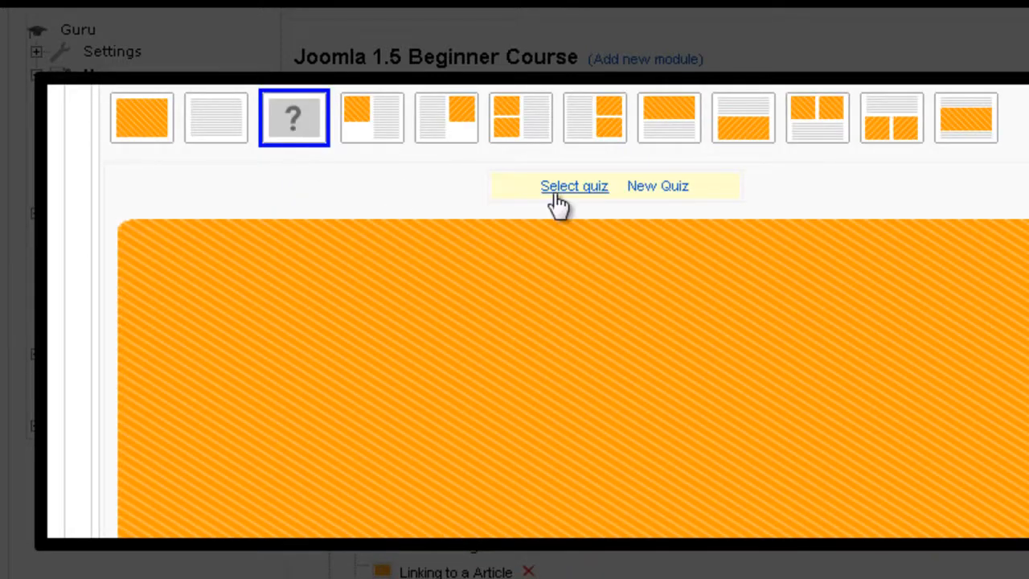
click(574, 186)
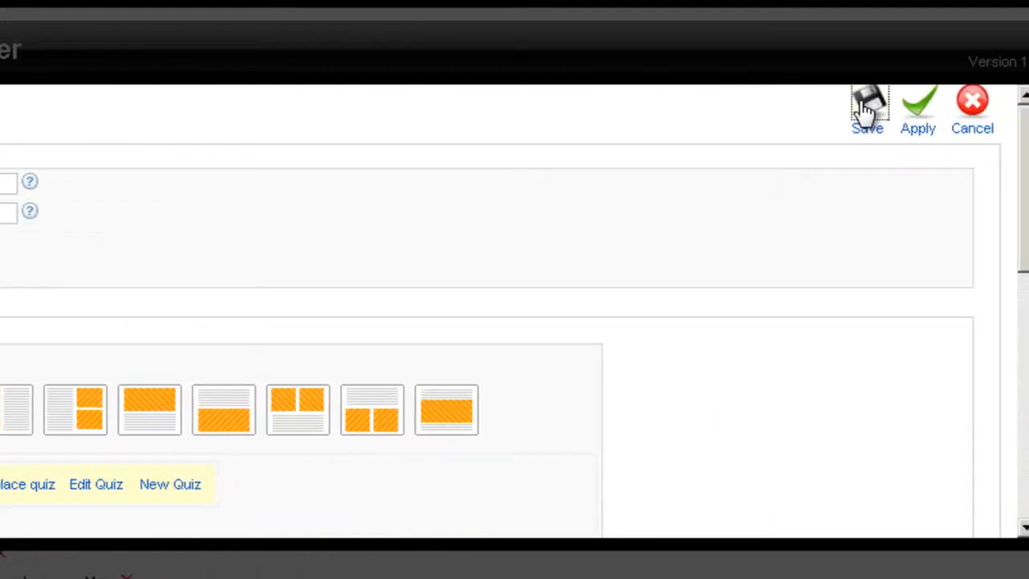
Step: Save the lesson so 'Joomla Quiz' appears under the Introduction module
click(867, 108)
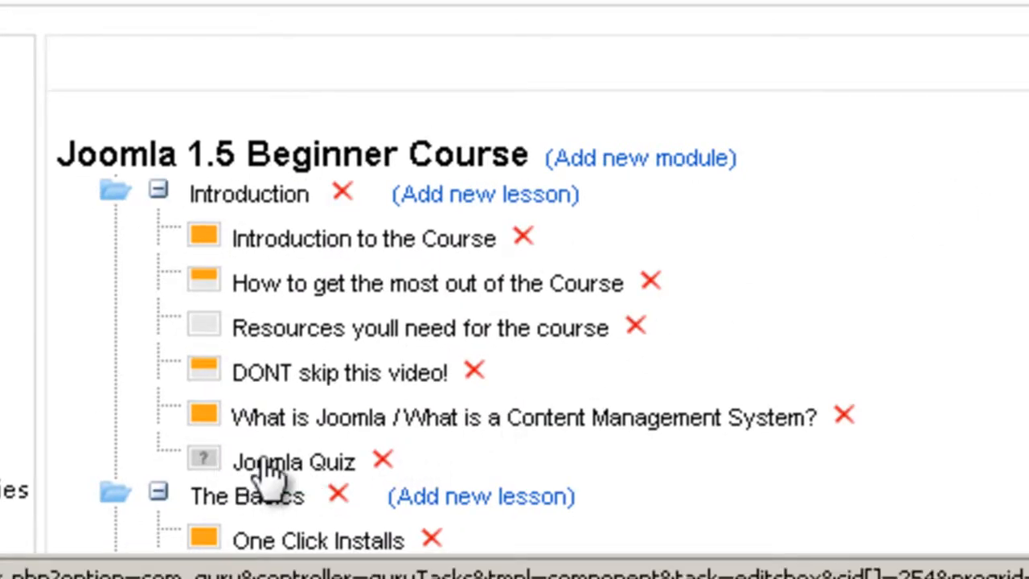
scroll(down, 3)
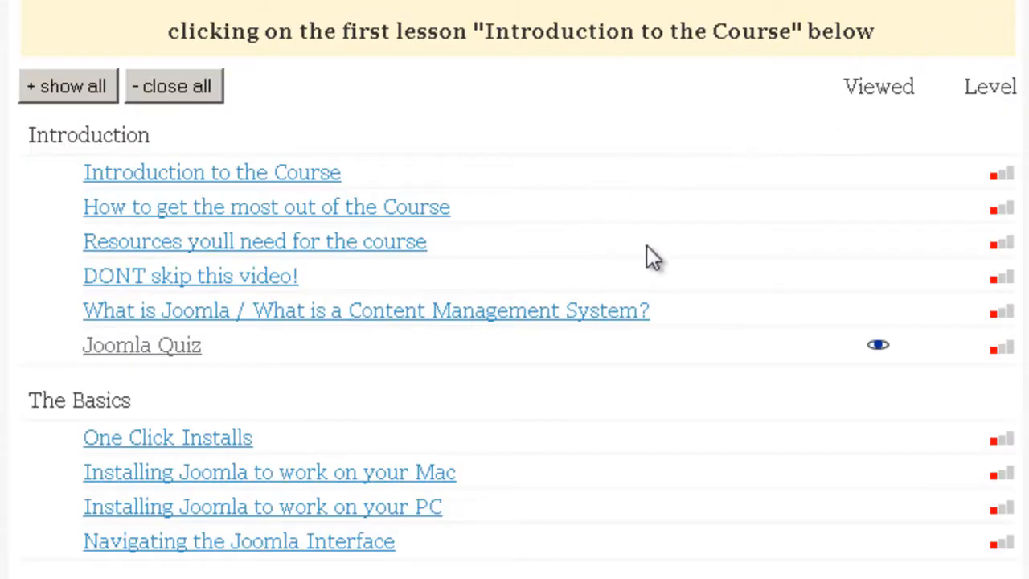
mouse_move(125, 358)
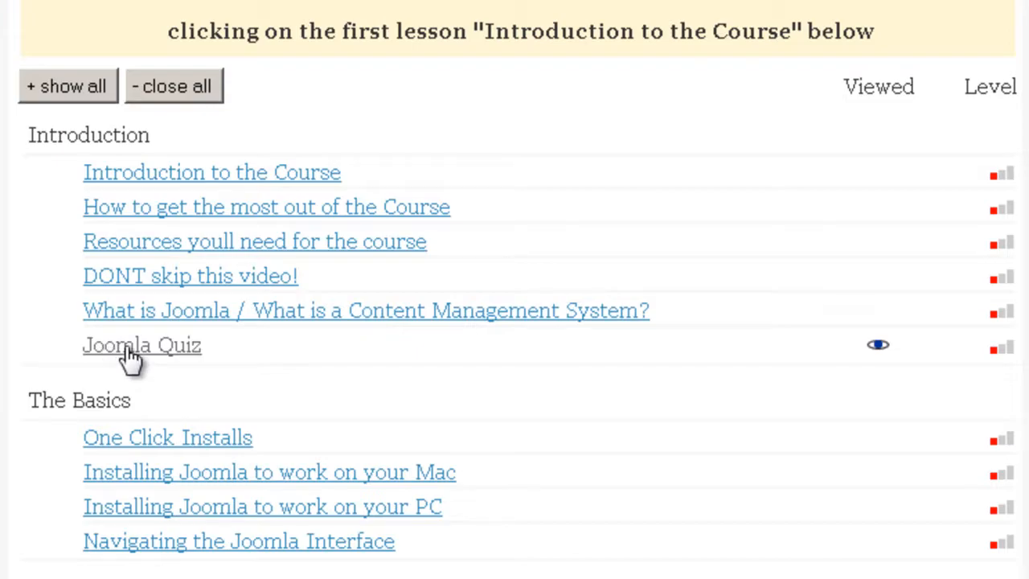
Step: Take the Joomla Quiz lesson on the front end, answering CMS and 1.8
click(141, 345)
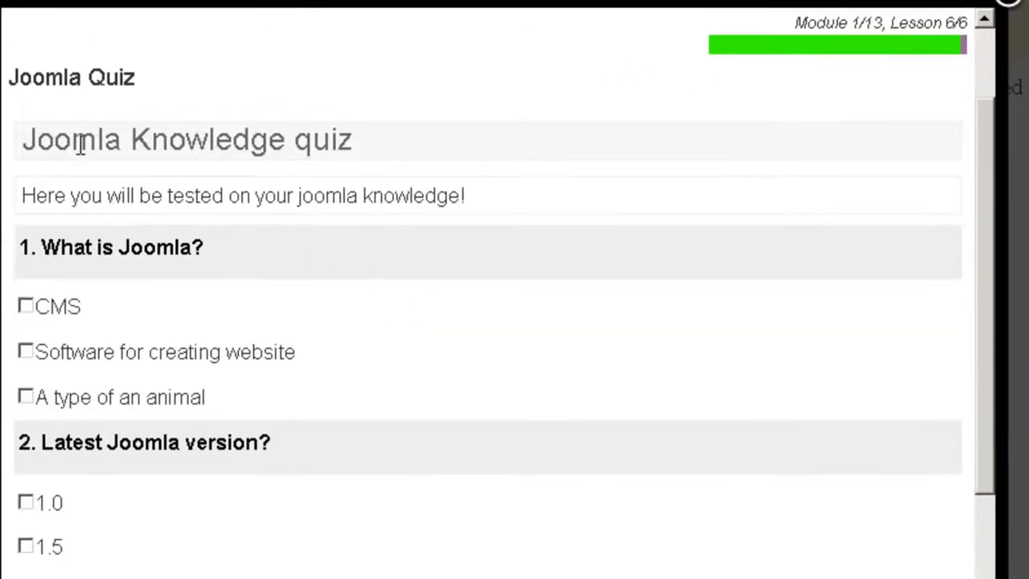
mouse_move(217, 218)
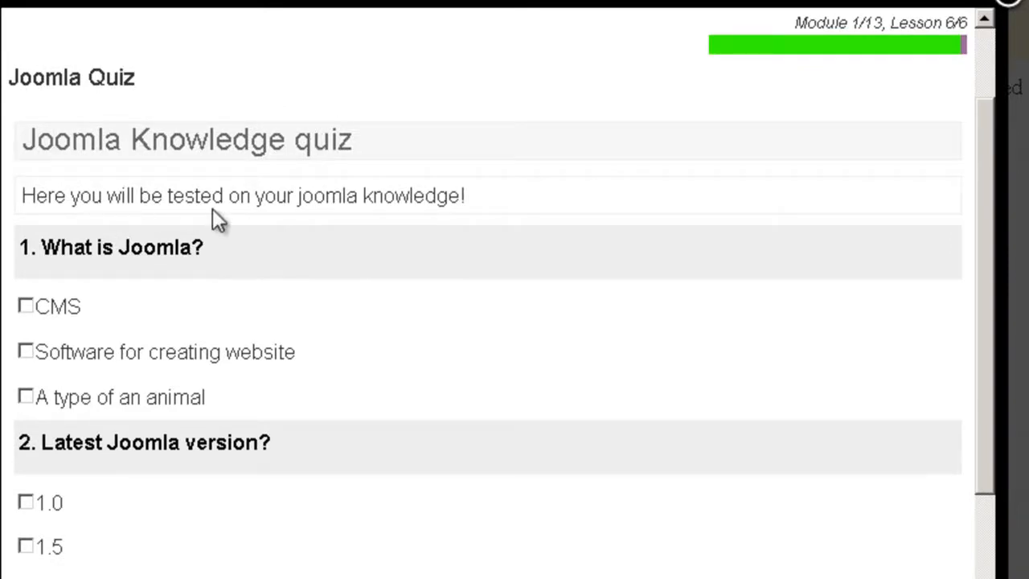
scroll(down, 3)
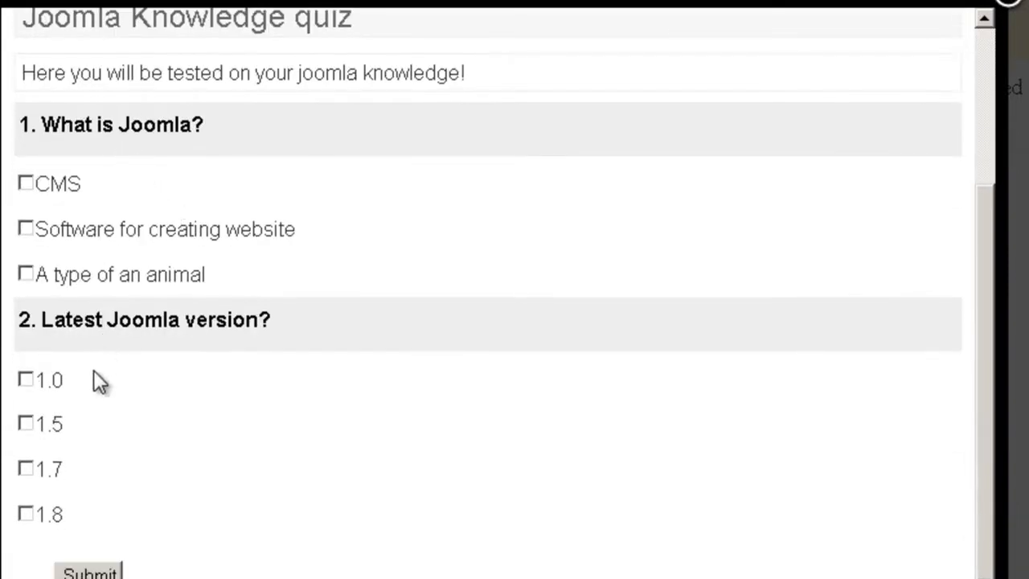
click(26, 183)
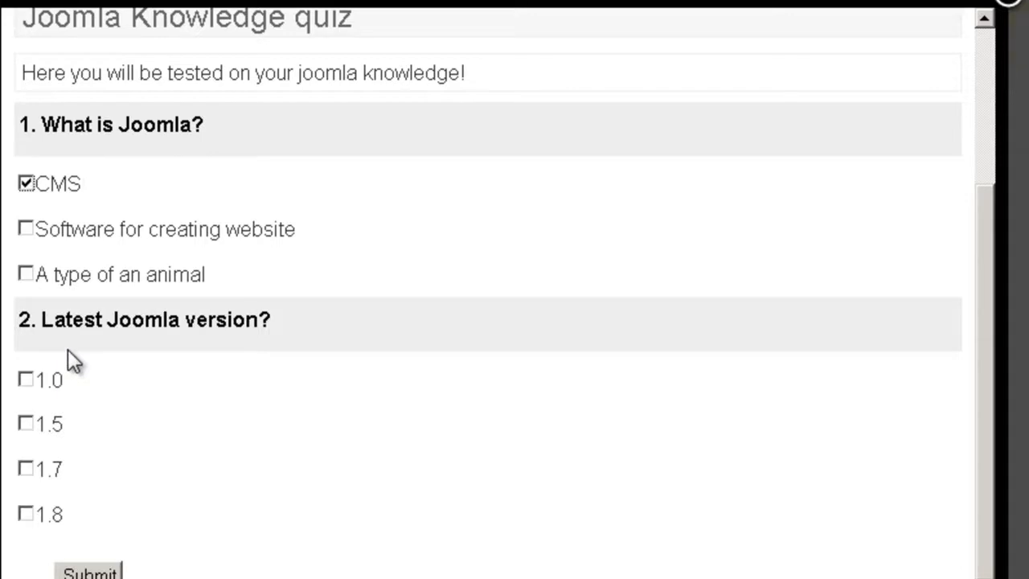
mouse_move(44, 482)
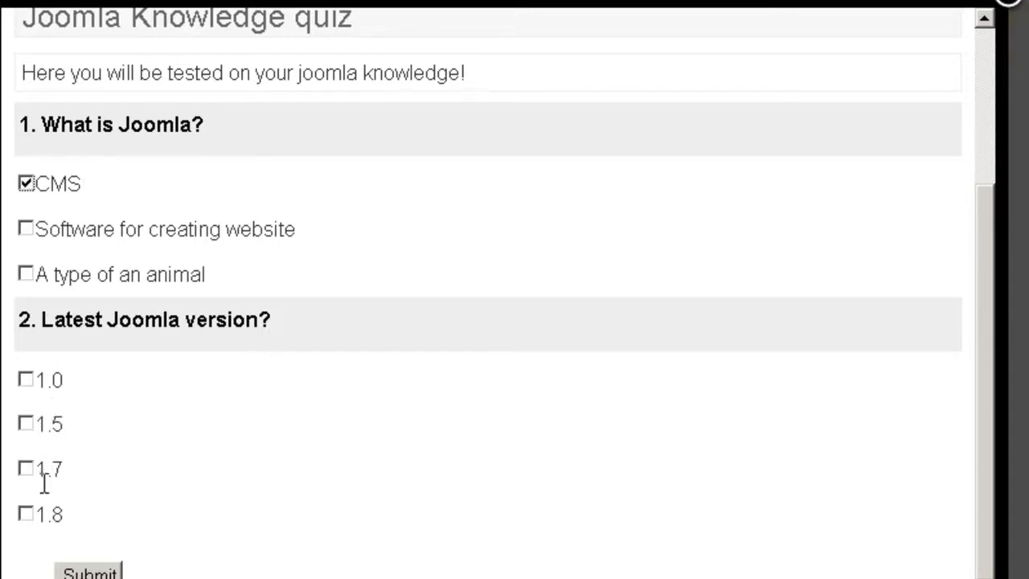
click(27, 514)
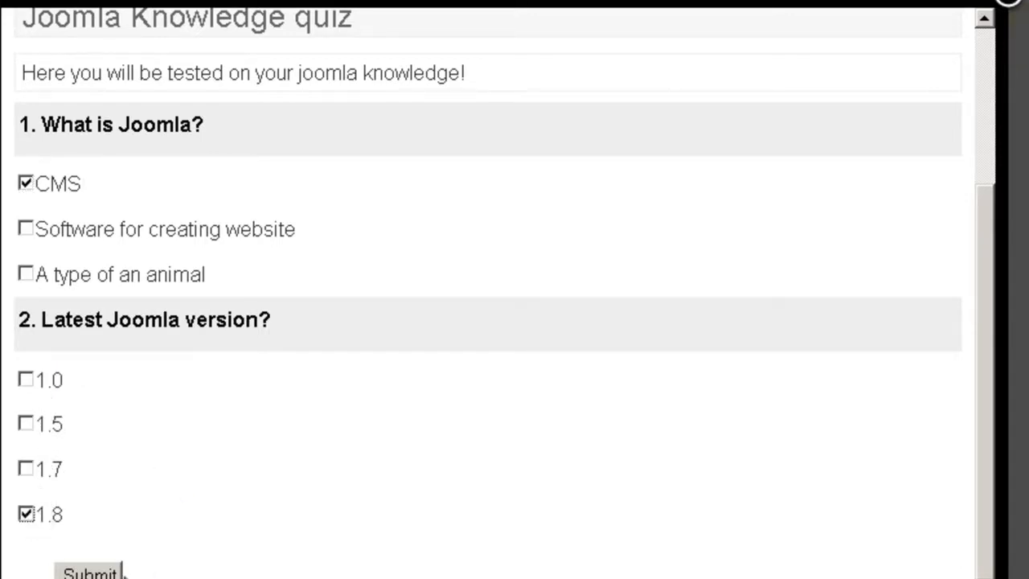
Step: Submit the quiz answers and view the results page scoring 0/2, both questions wrong
click(89, 573)
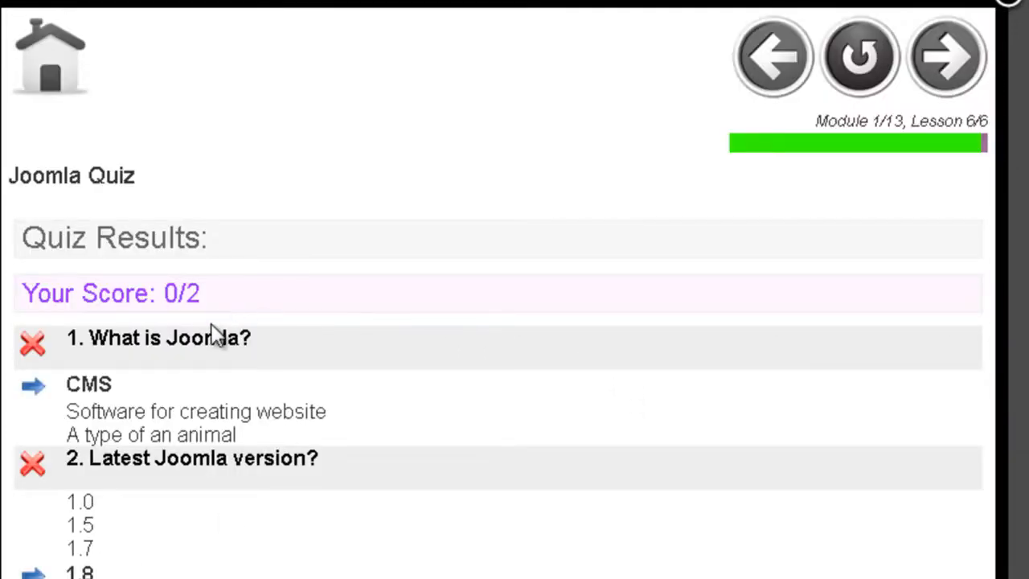
mouse_move(108, 362)
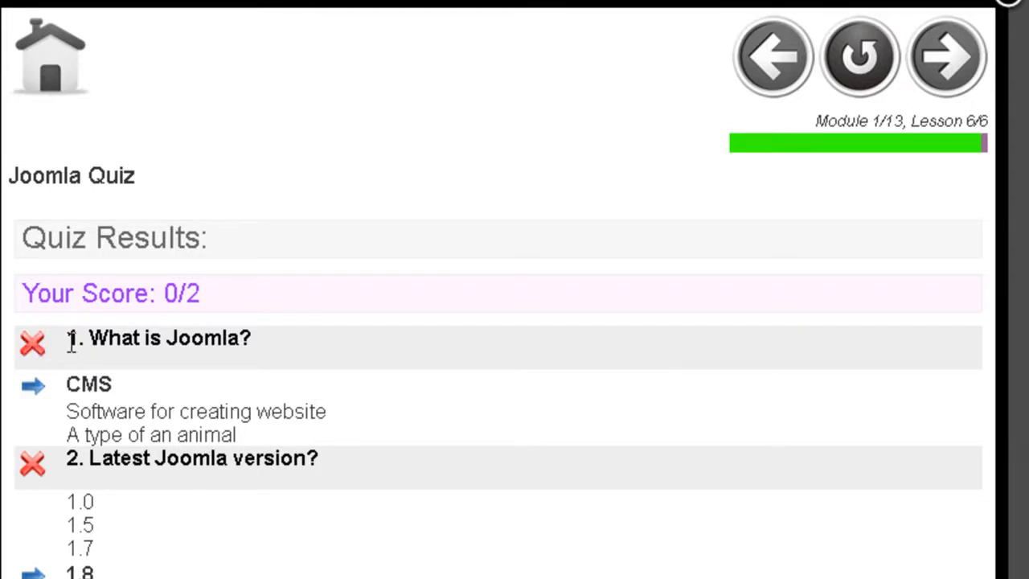
mouse_move(36, 402)
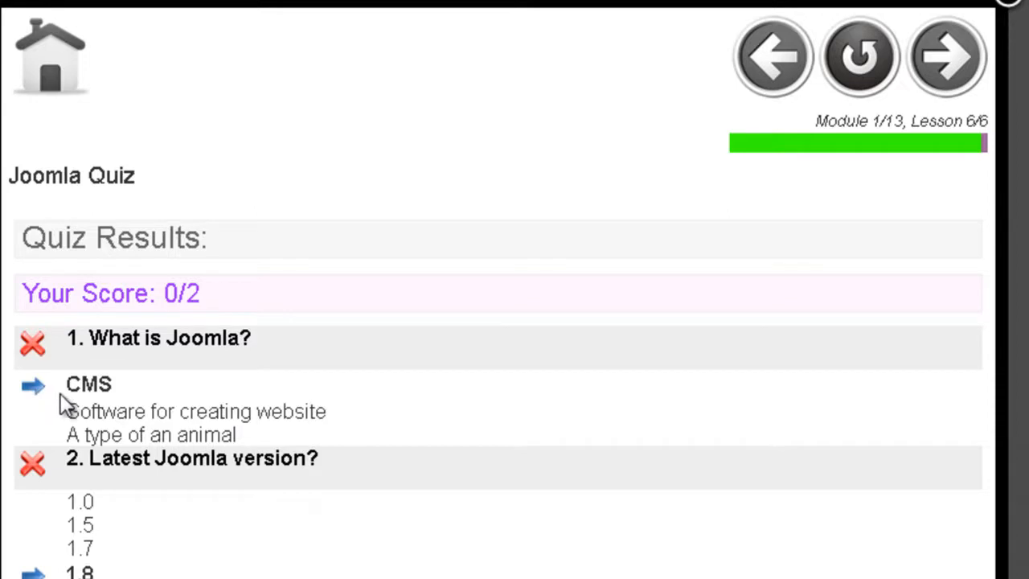
mouse_move(37, 402)
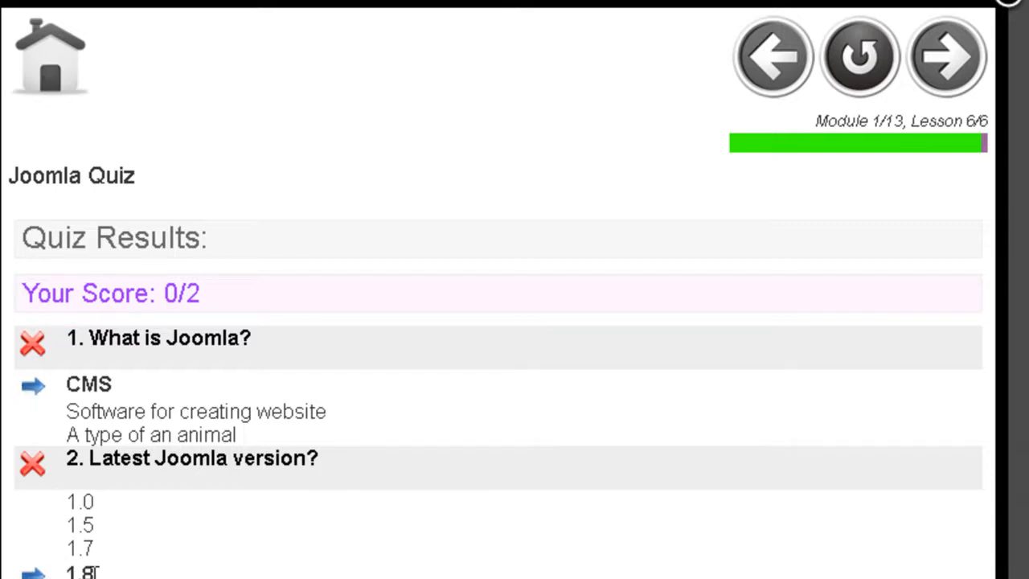
mouse_move(772, 314)
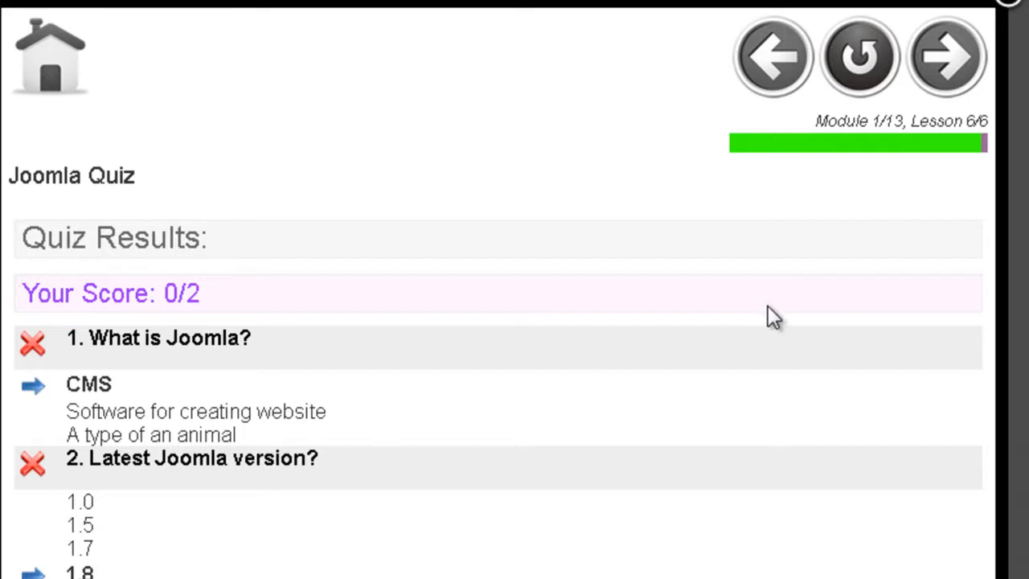